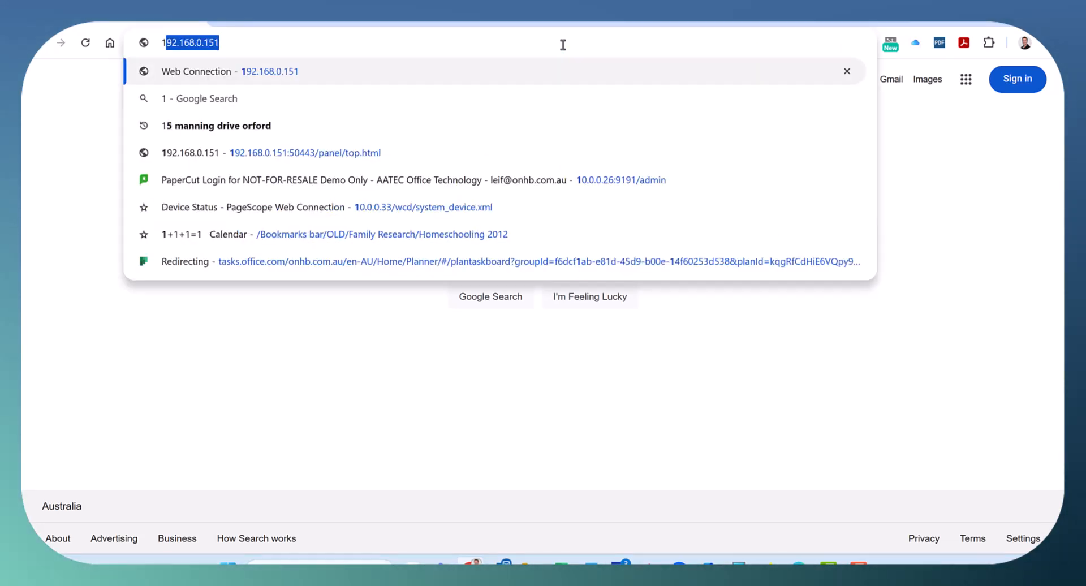
Enter the printer address 192.168.0.151 in Chrome's address bar.
type("92.168.0.151")
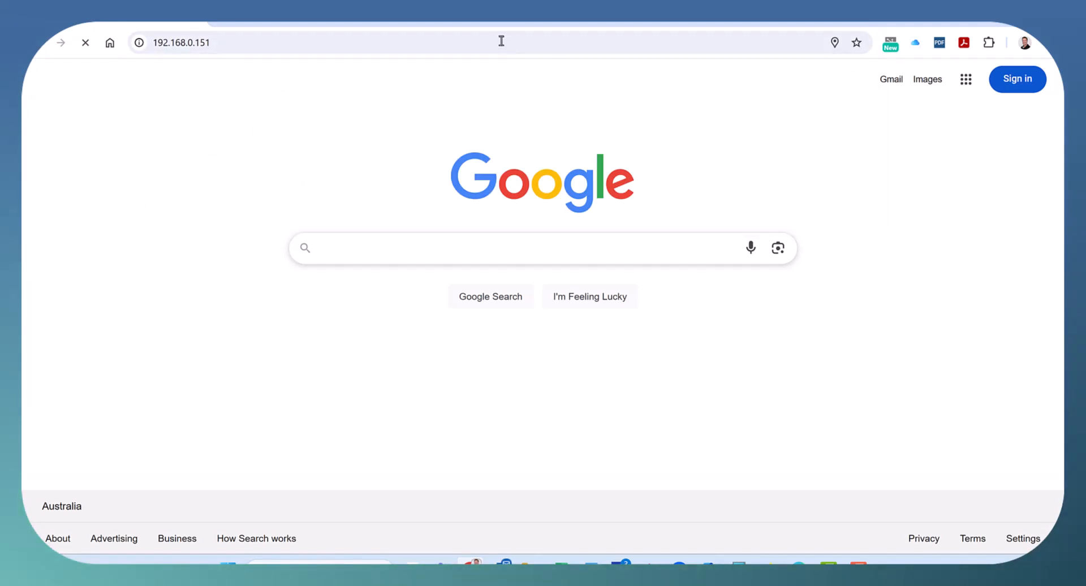
mouse_move(494, 88)
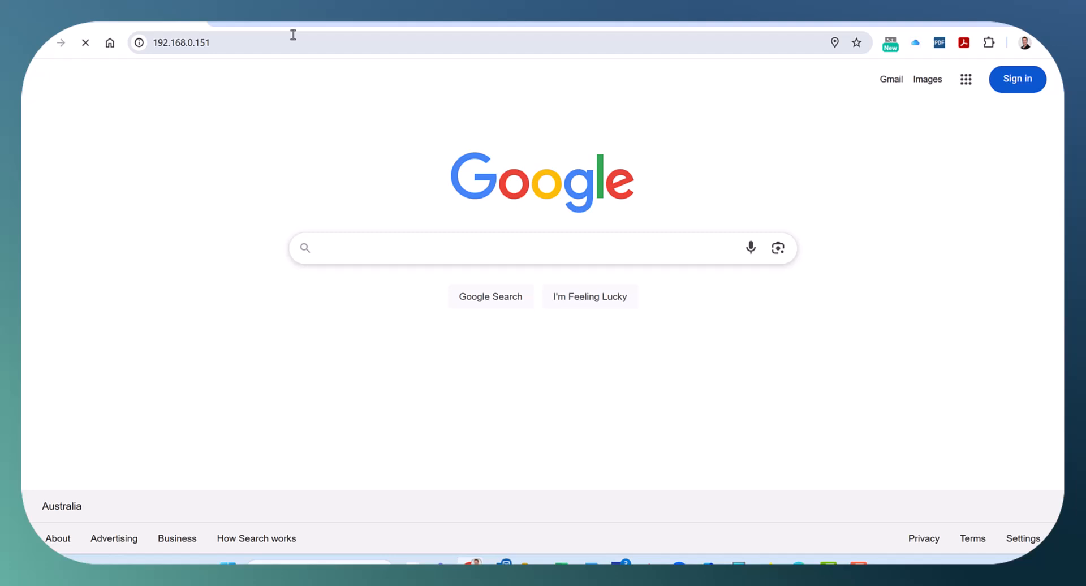
mouse_move(316, 73)
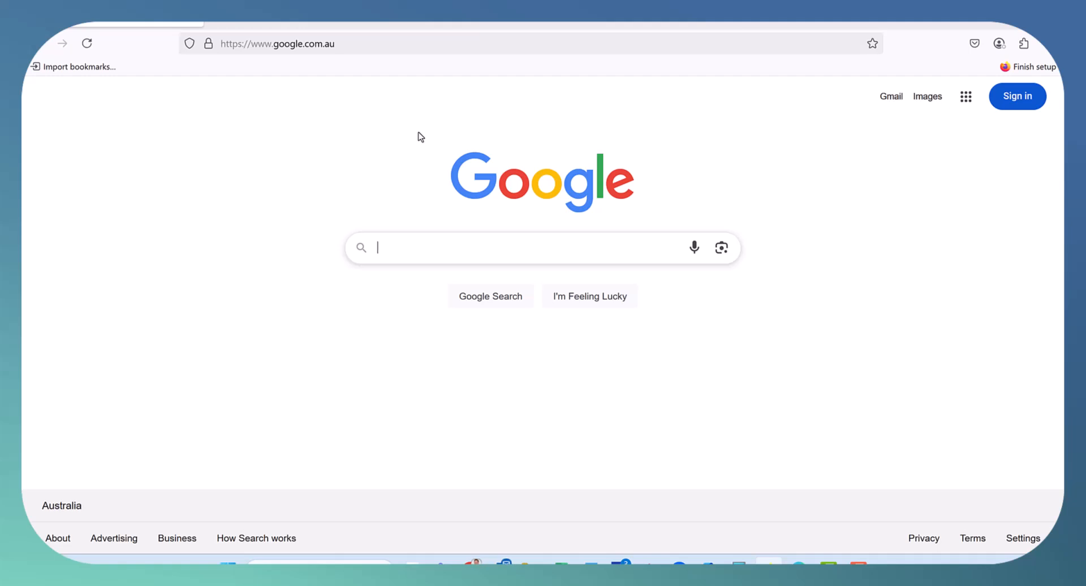
Load the bizhub C360i Web Connection at 192.168.0.151 in Firefox.
left_click(276, 43)
type("192.168.0.151")
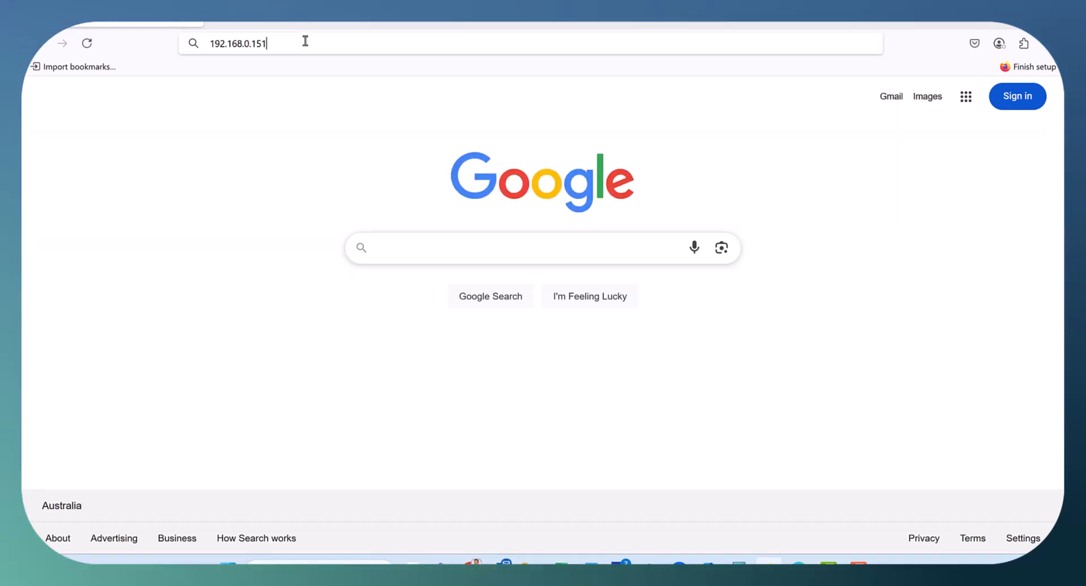
key("Return")
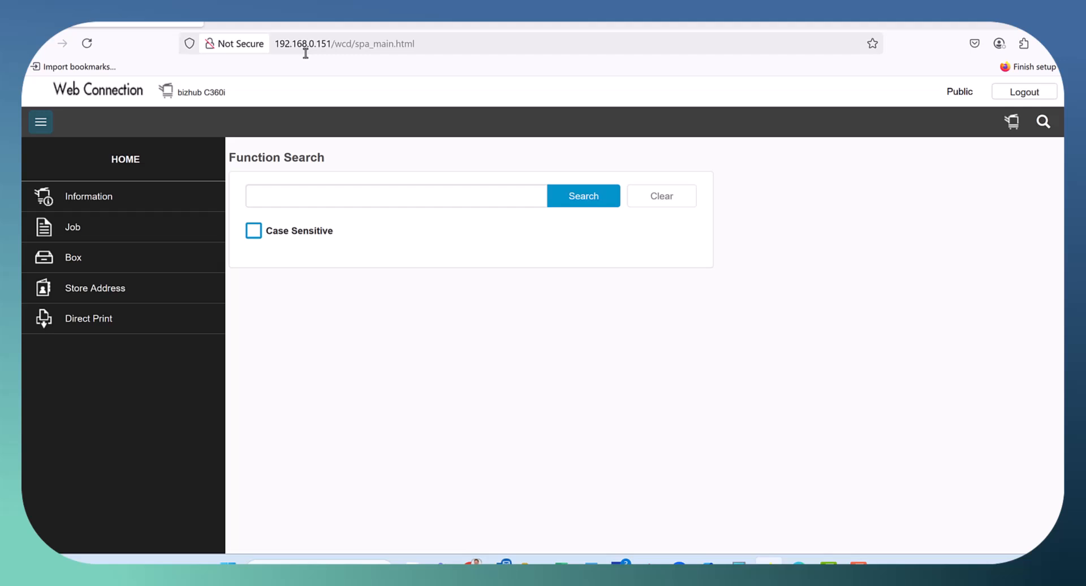
mouse_move(184, 163)
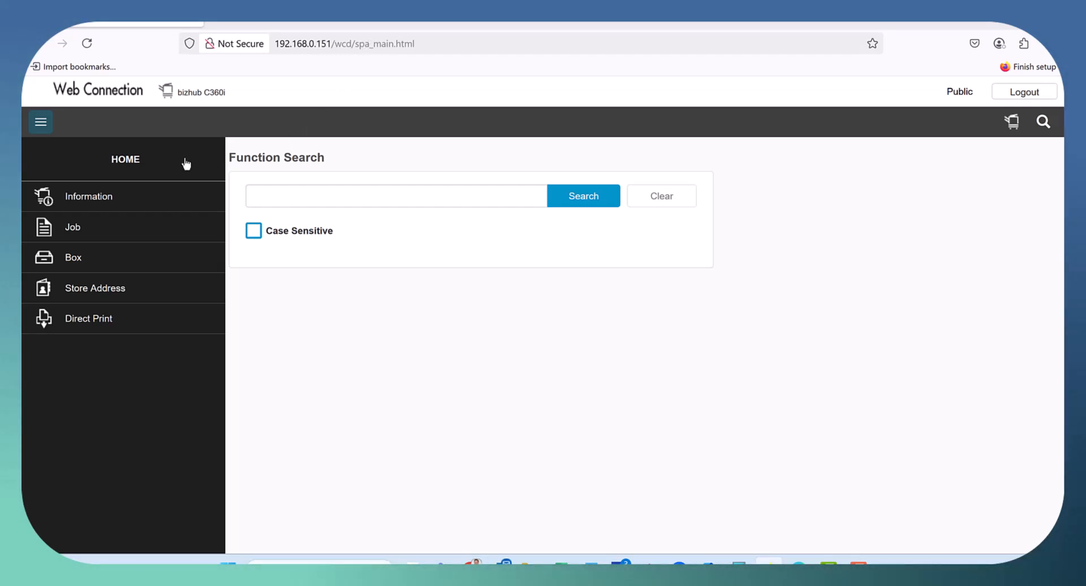
mouse_move(303, 129)
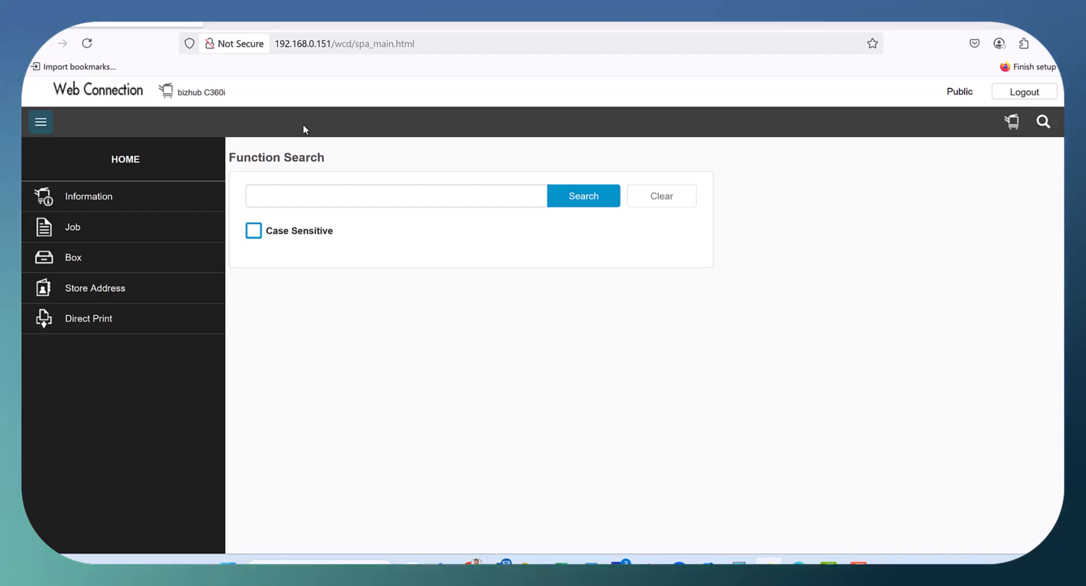
mouse_move(979, 109)
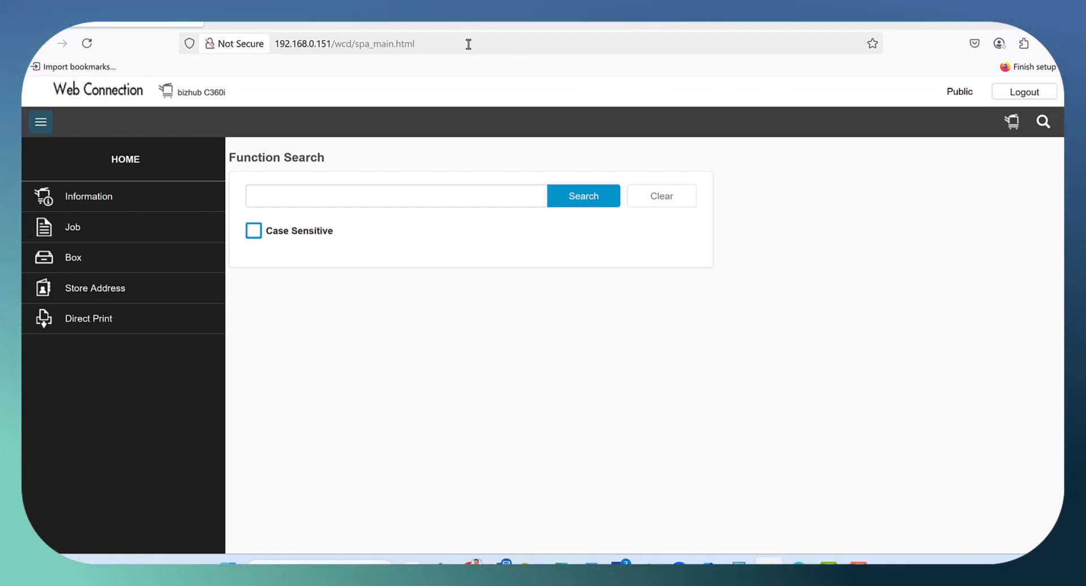
mouse_move(570, 45)
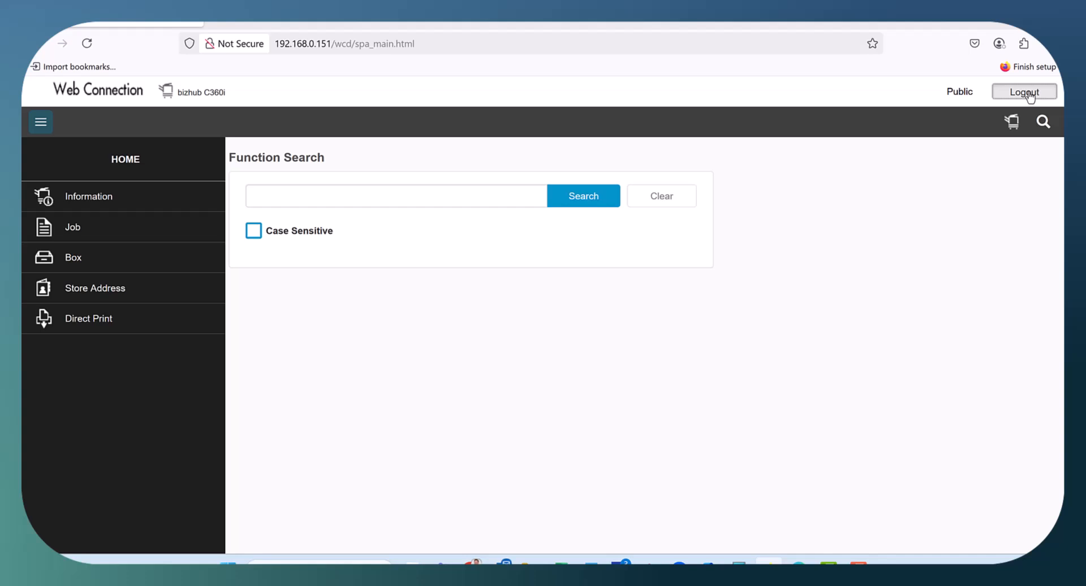
Log out of public access and log in as Administrator, declining to save the password.
left_click(1024, 92)
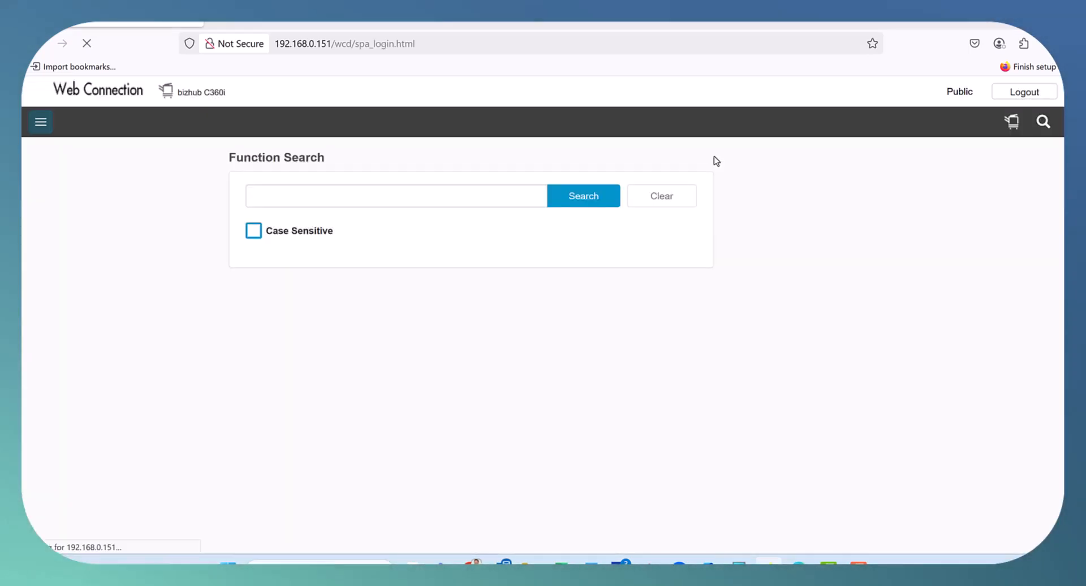
left_click(656, 216)
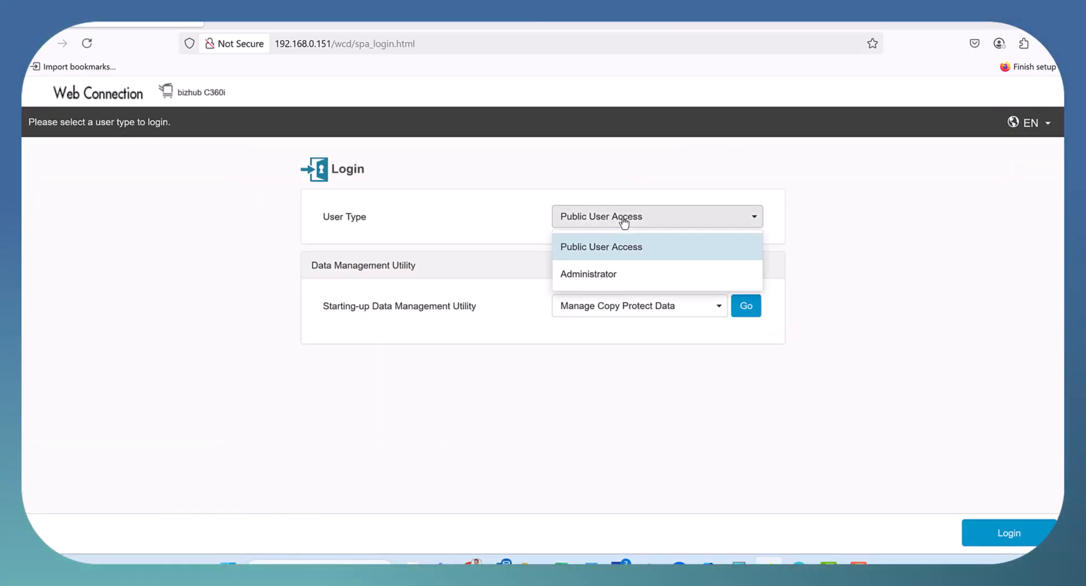
left_click(588, 274)
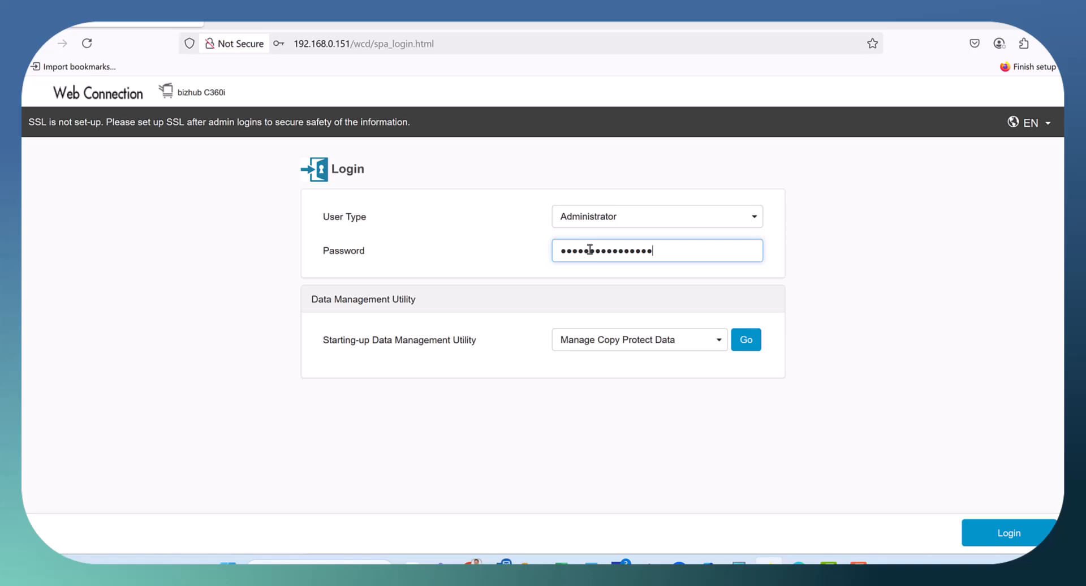
left_click(1008, 533)
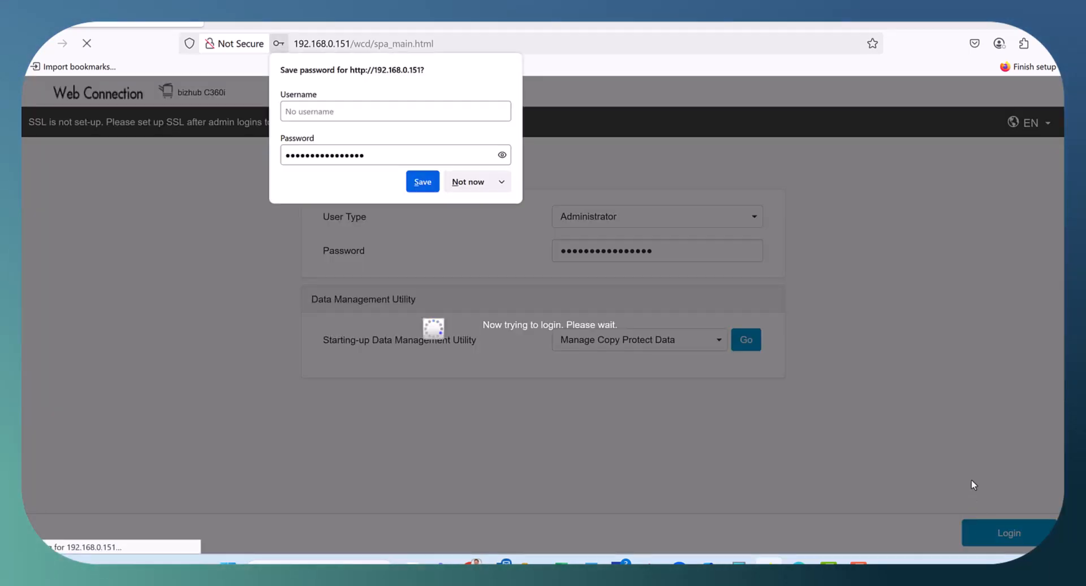
left_click(468, 181)
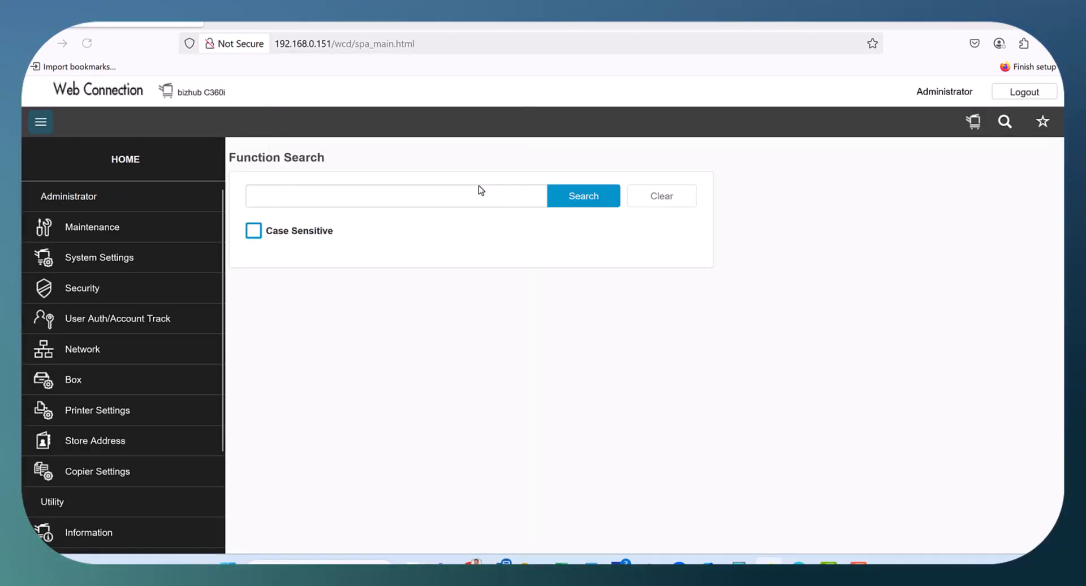
mouse_move(81, 289)
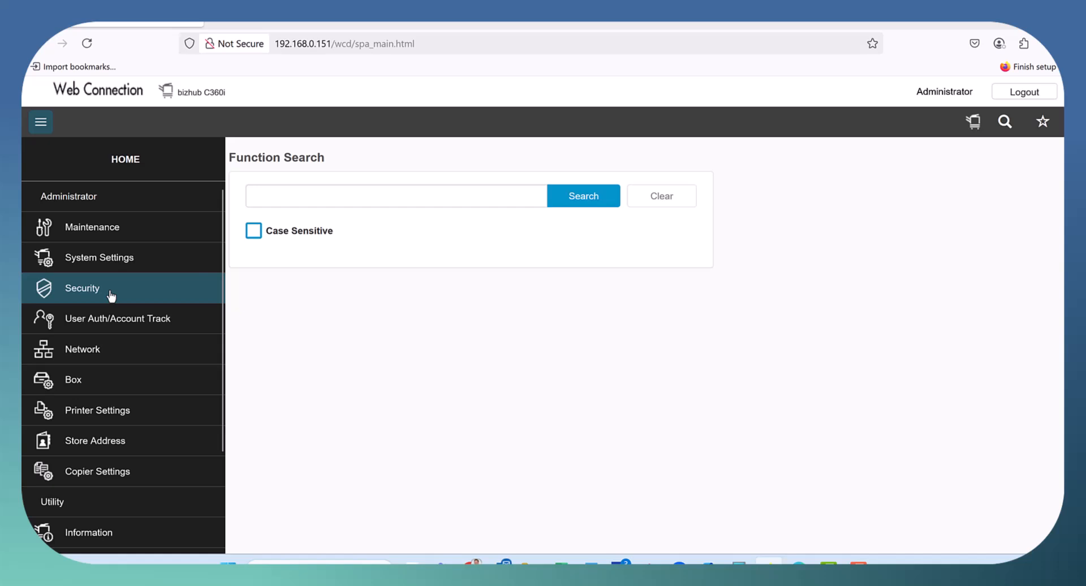
Remove the KM461A95.gateway certificate under Security > Device Certificate Setting and acknowledge the restart notice.
left_click(82, 289)
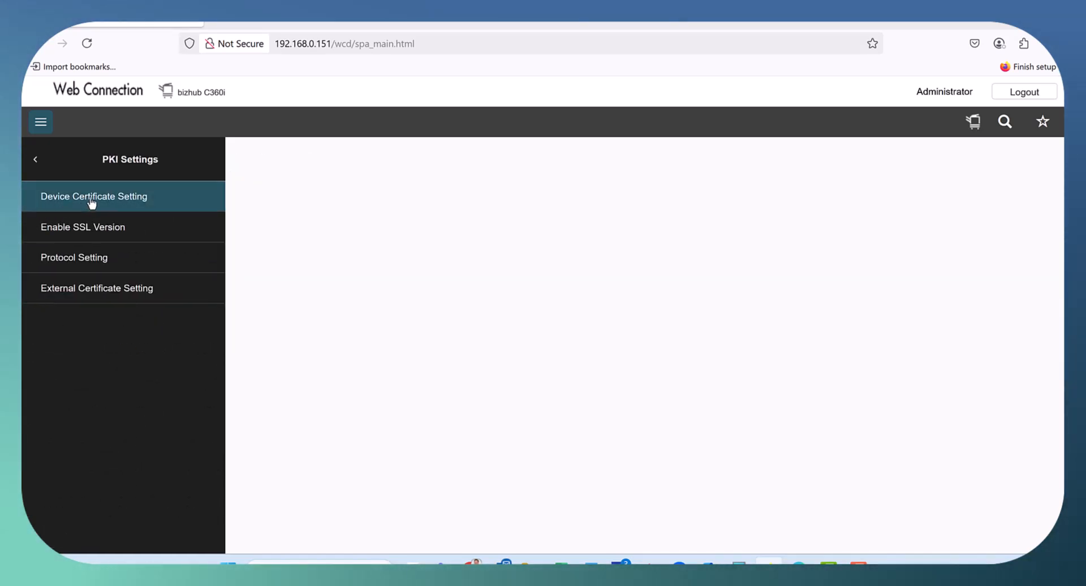
left_click(94, 195)
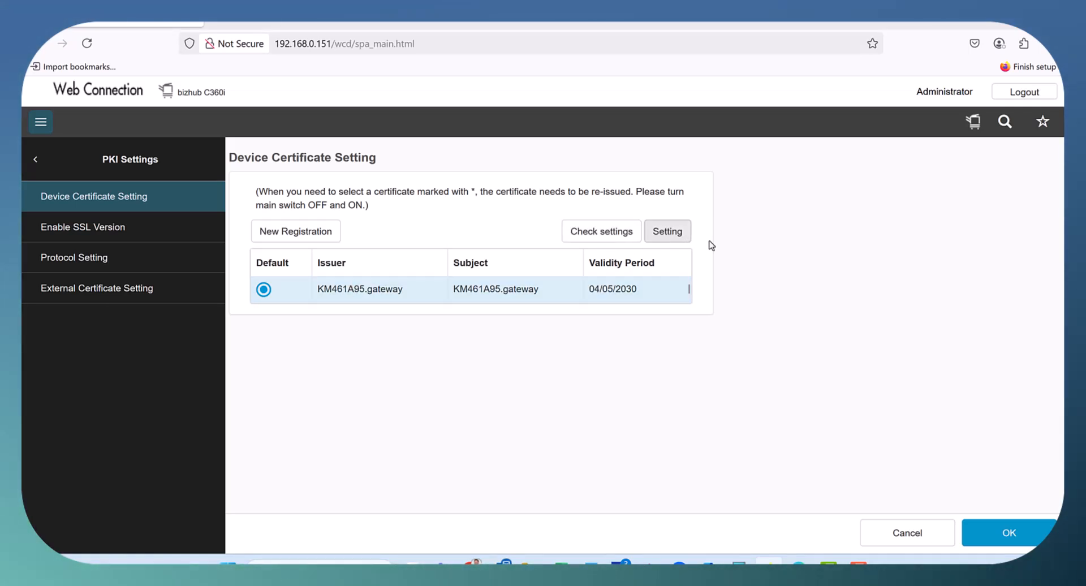
mouse_move(662, 242)
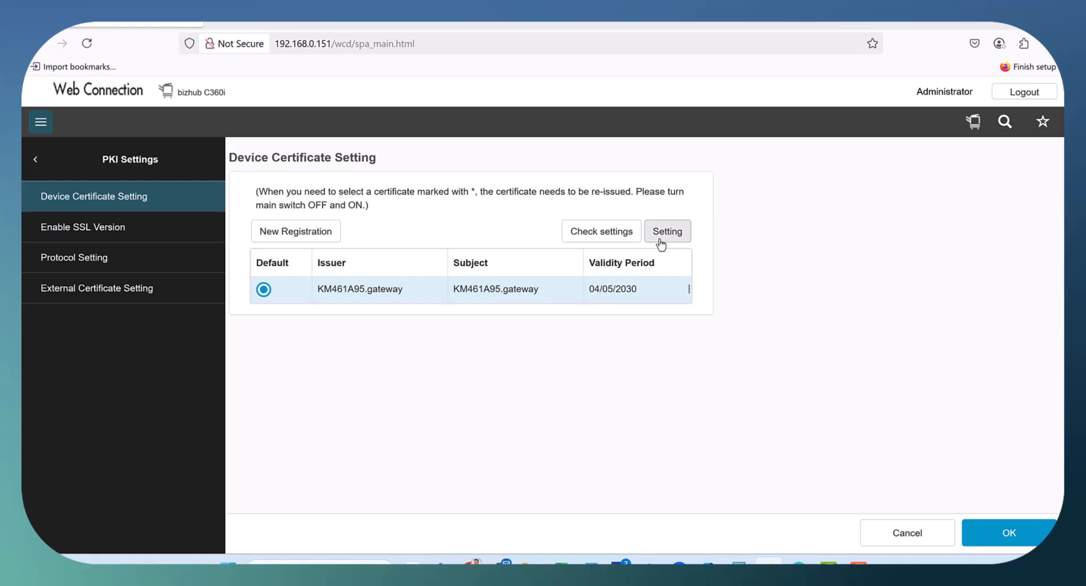
left_click(666, 232)
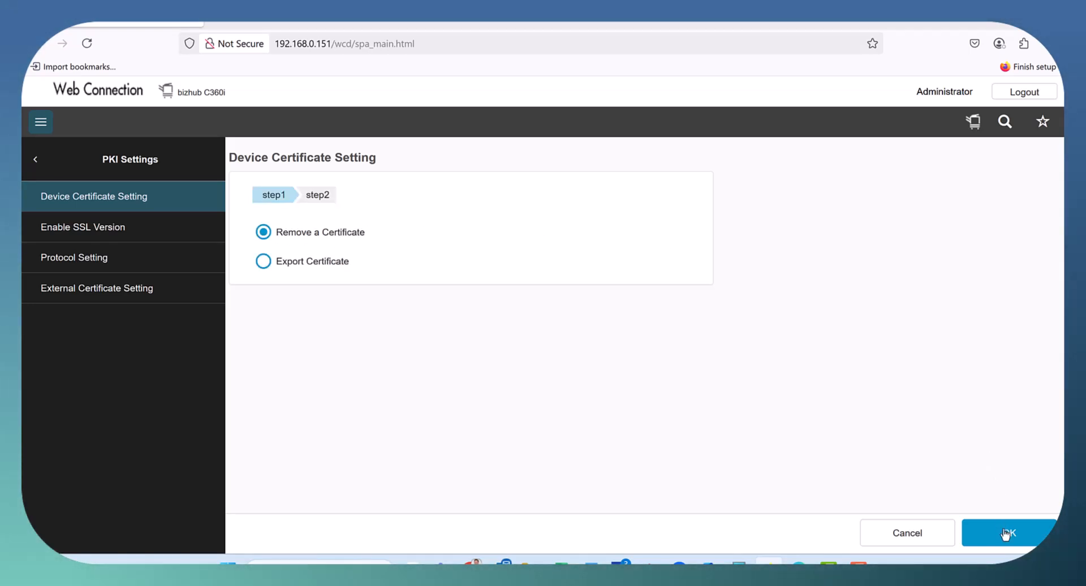
left_click(1008, 533)
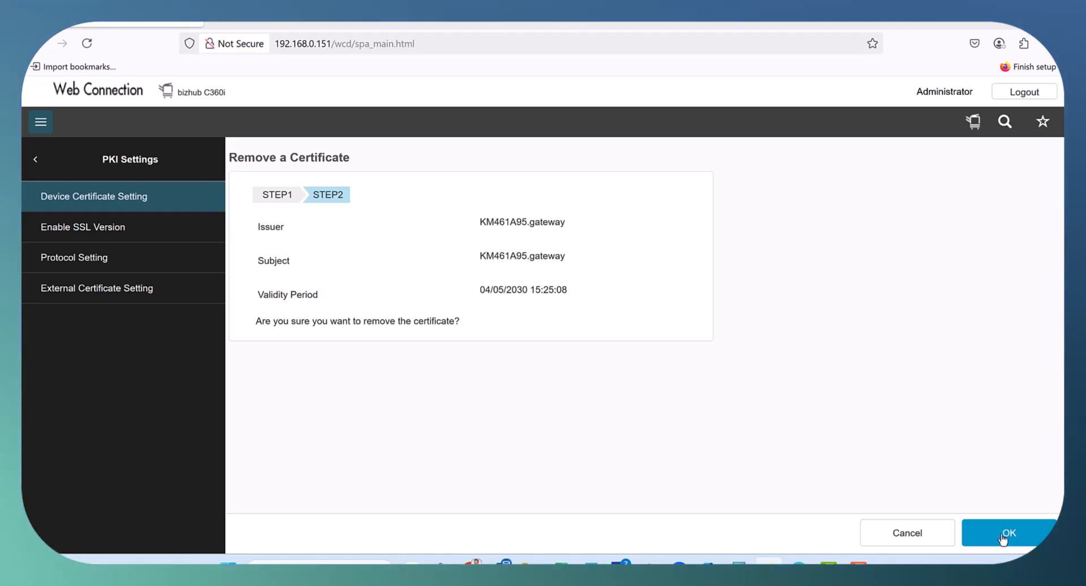
left_click(1008, 533)
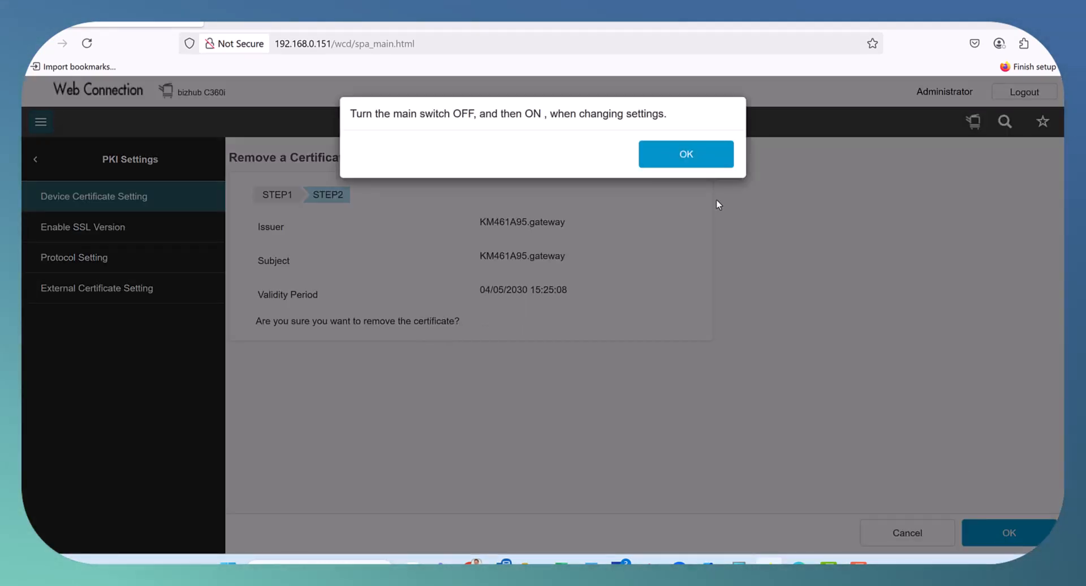
left_click(686, 154)
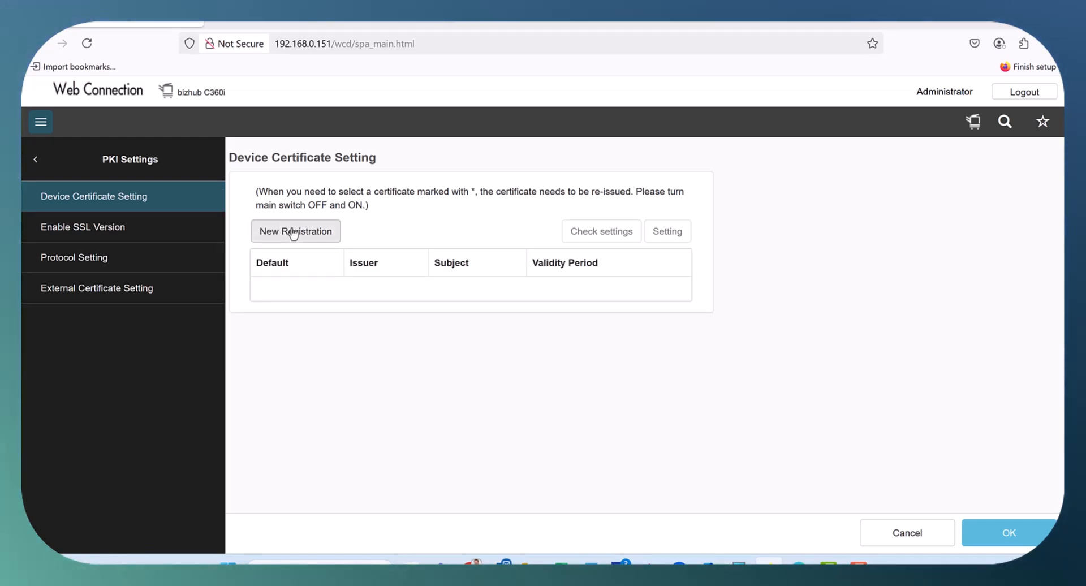
mouse_move(300, 238)
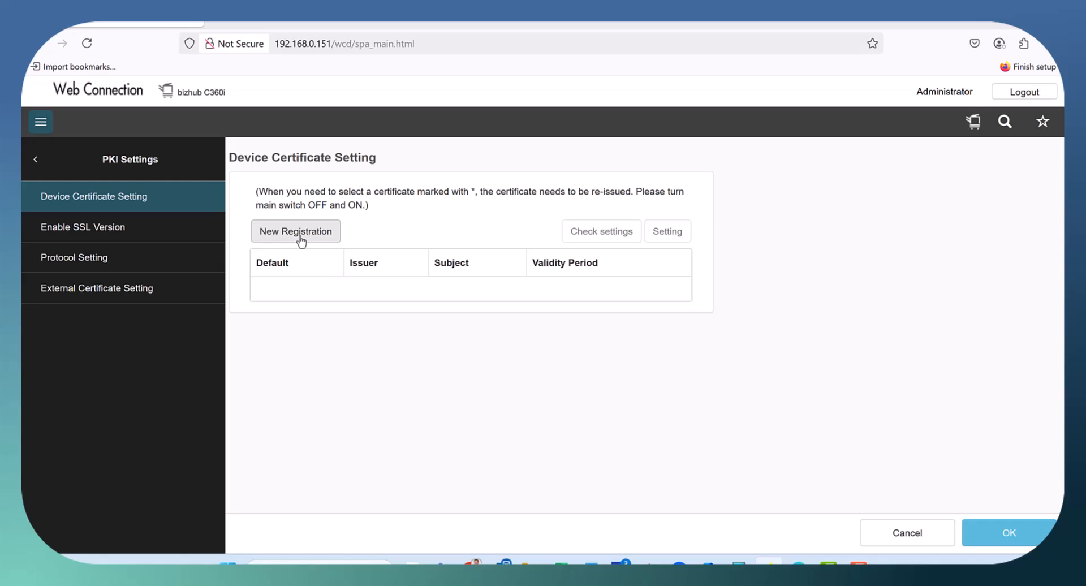
Start a self-signed certificate with Department and Account AATEC, State QLD, Country AU.
left_click(296, 231)
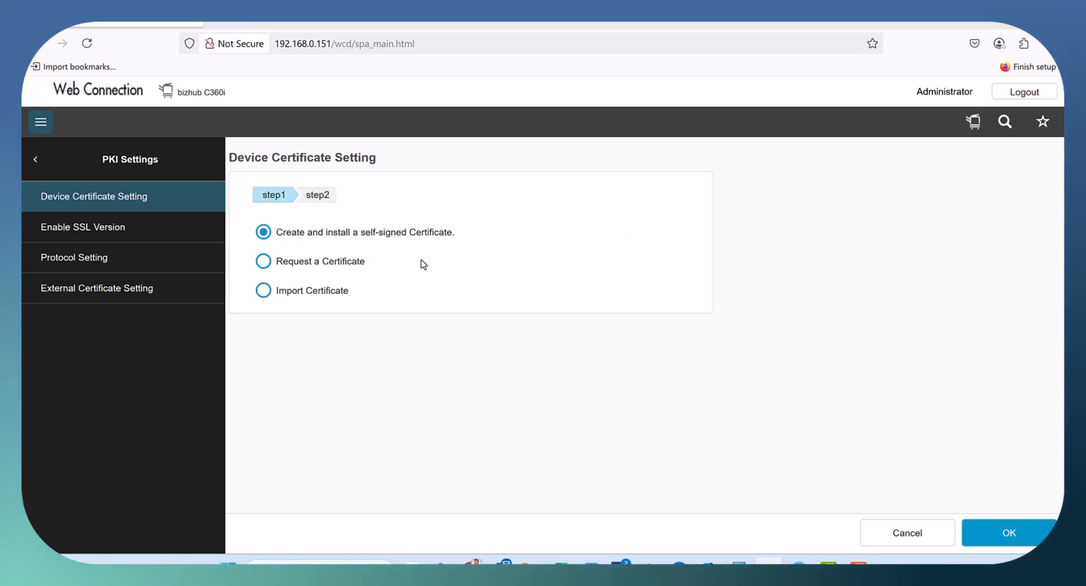
mouse_move(419, 247)
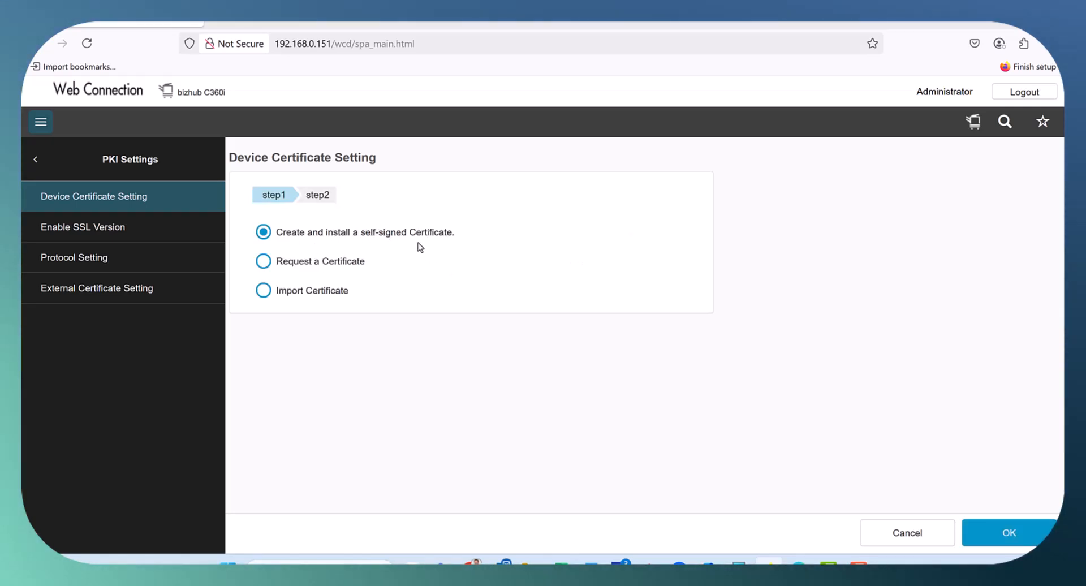
left_click(1008, 533)
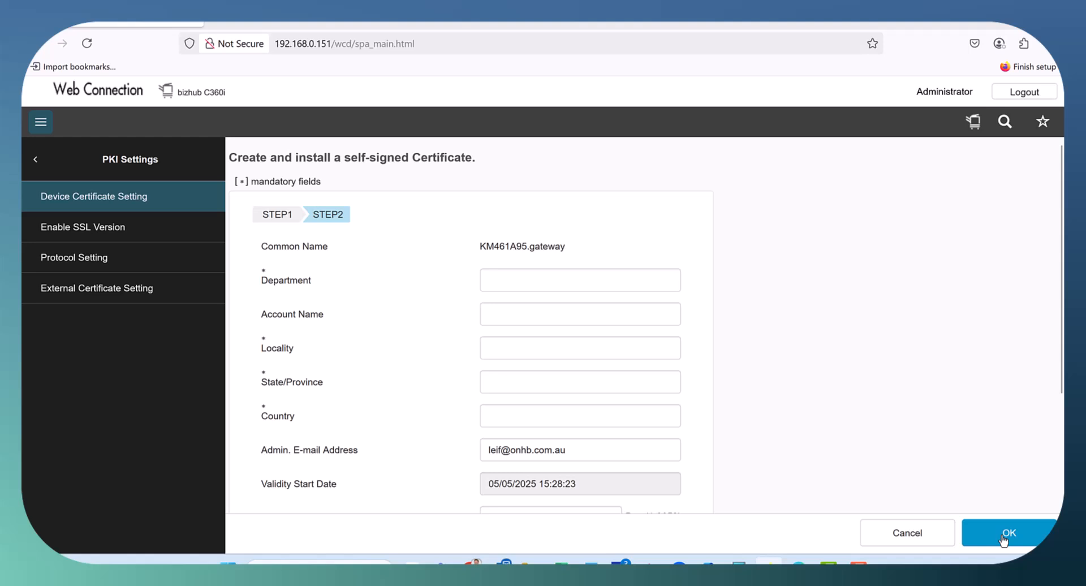
left_click(579, 280)
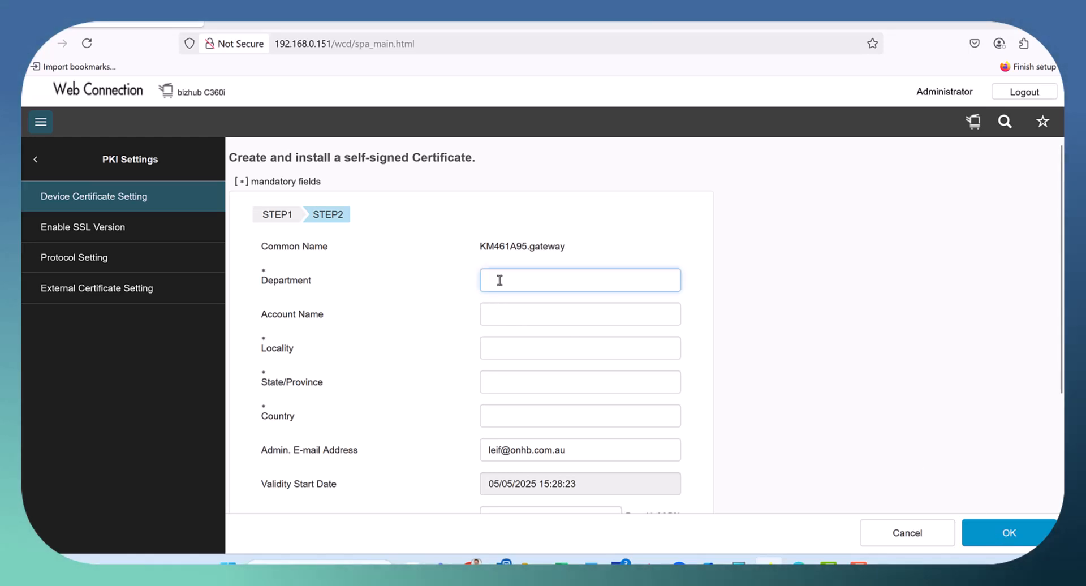
type("AATEC")
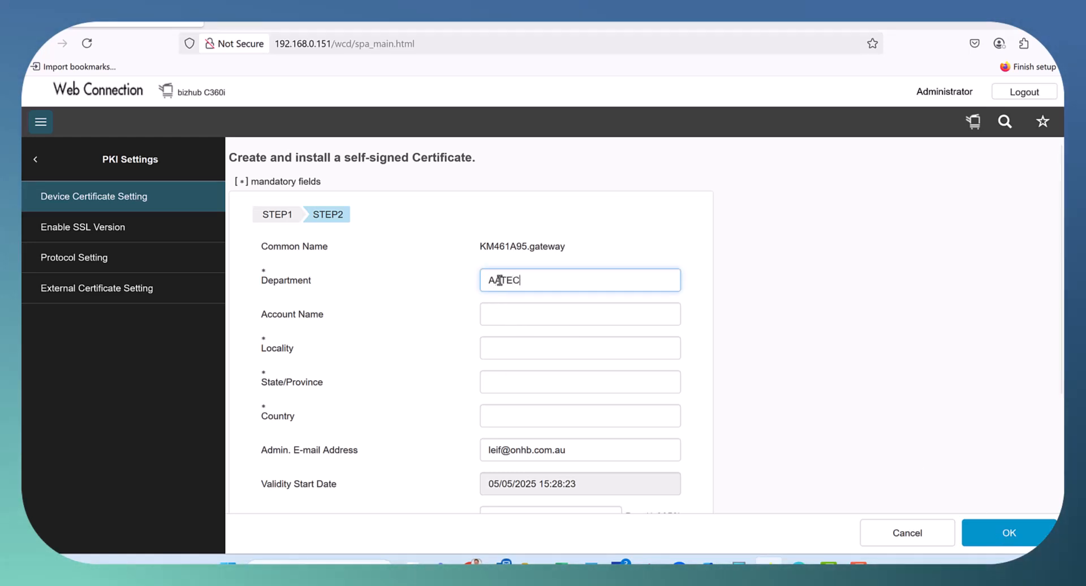
left_click(580, 313)
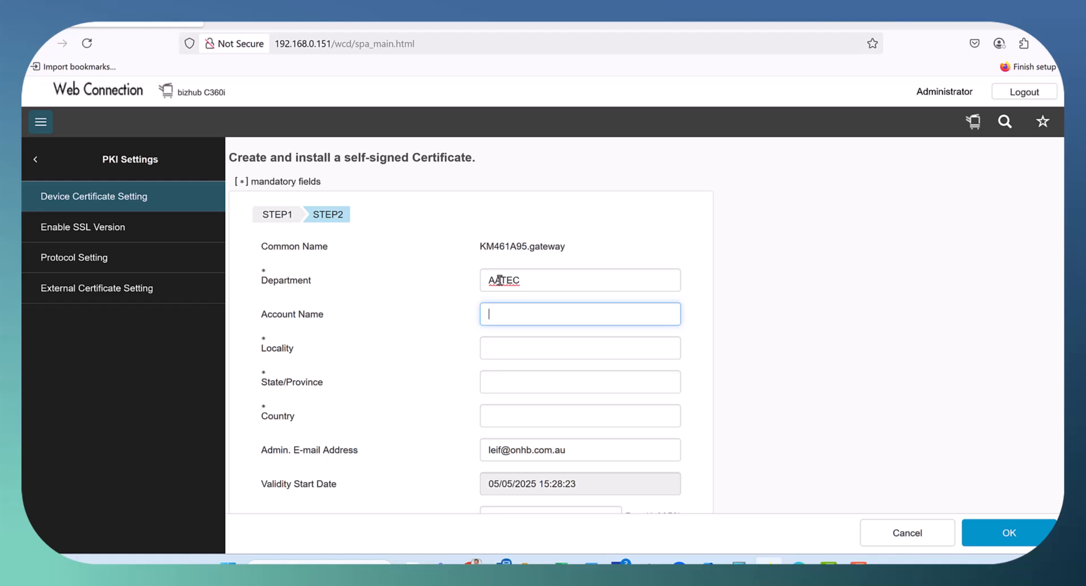
type("AATEC")
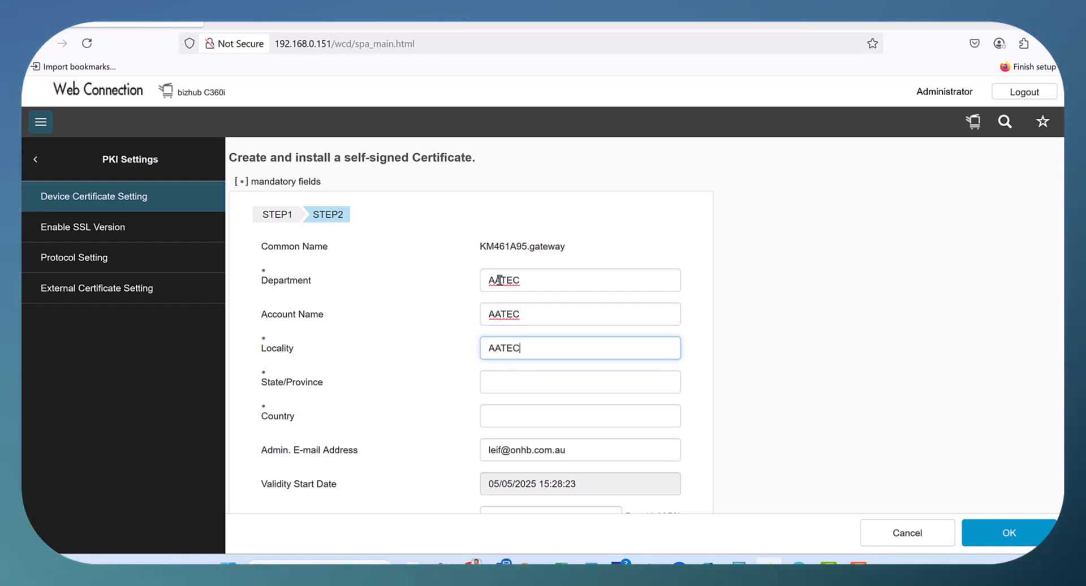
type("QLD")
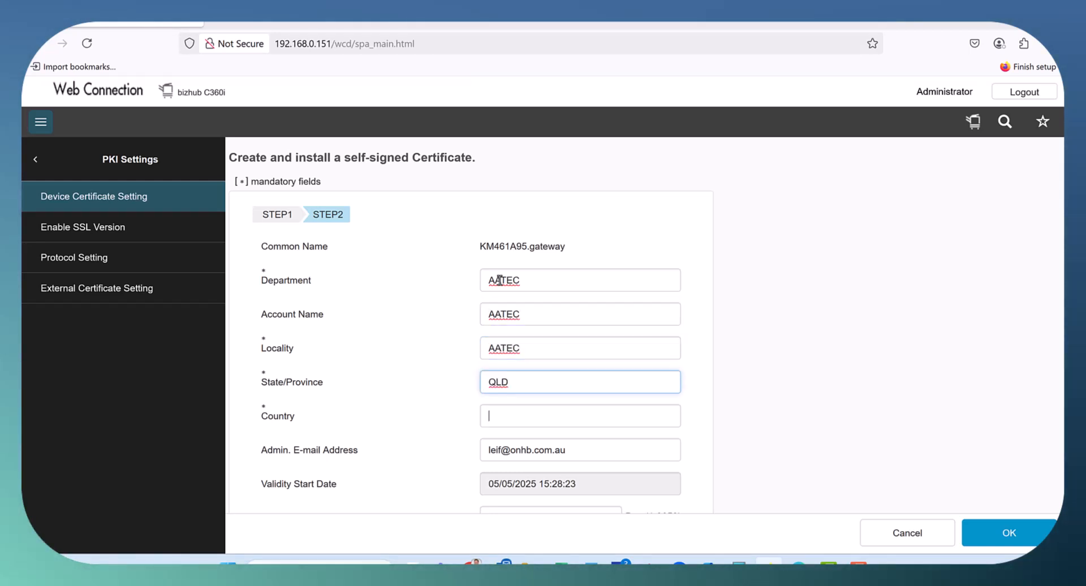
type("AU")
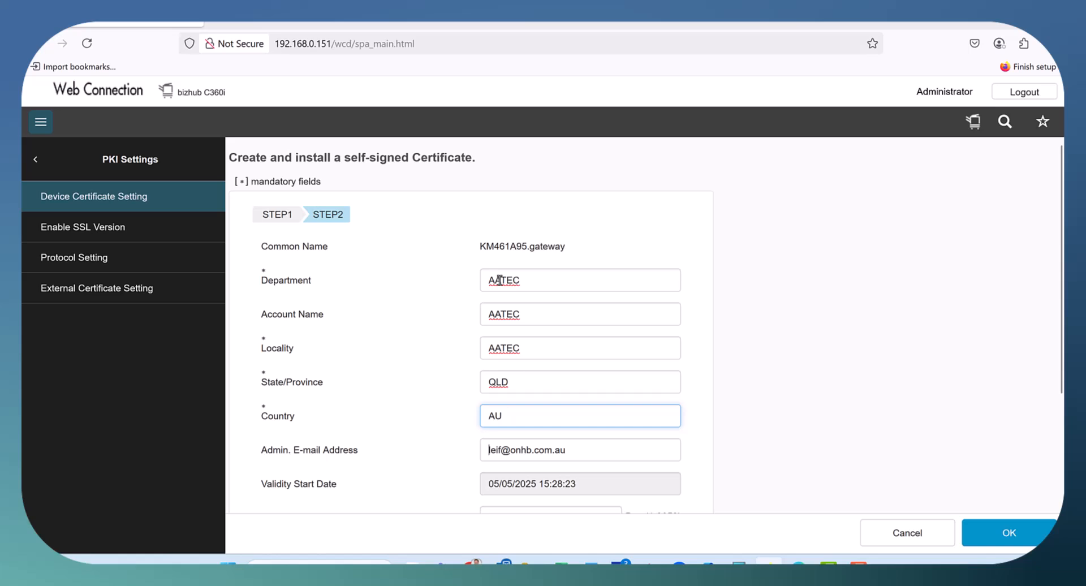
left_click(579, 449)
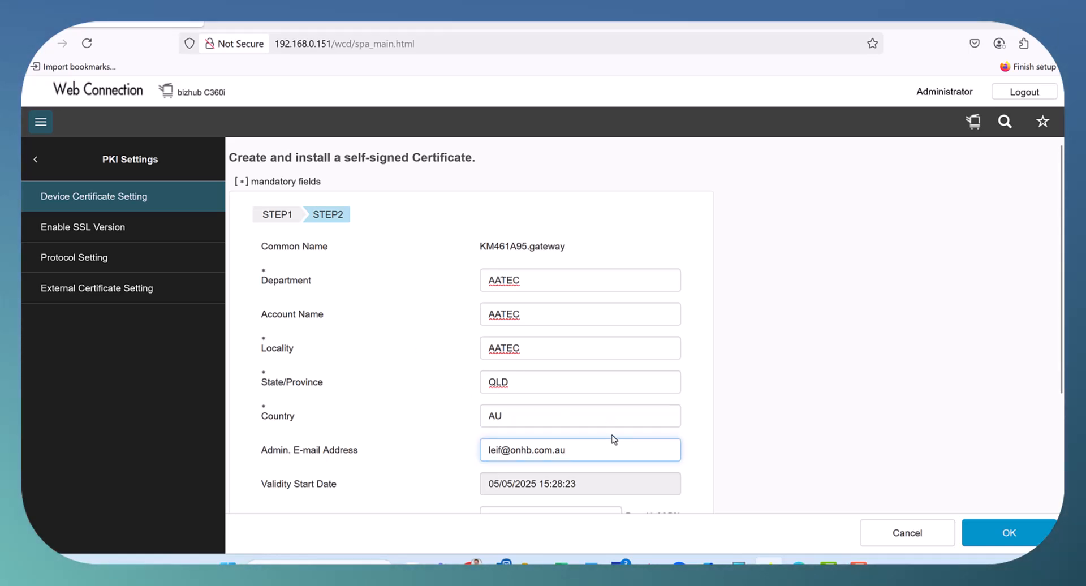
Set validity to 3650 days and encryption key type RSA-2048_SHA-256.
scroll("down", 3)
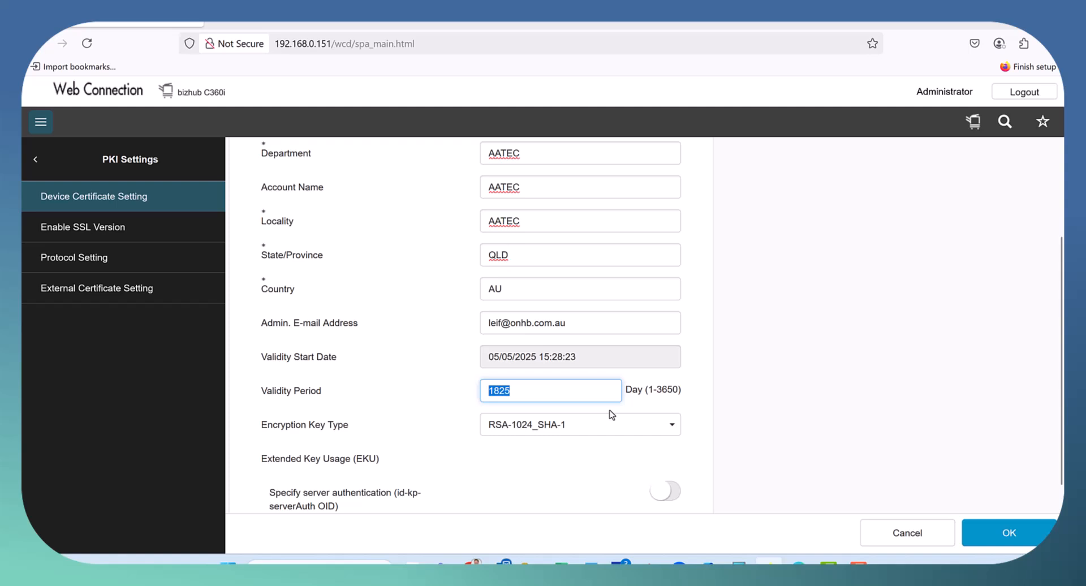
type("3")
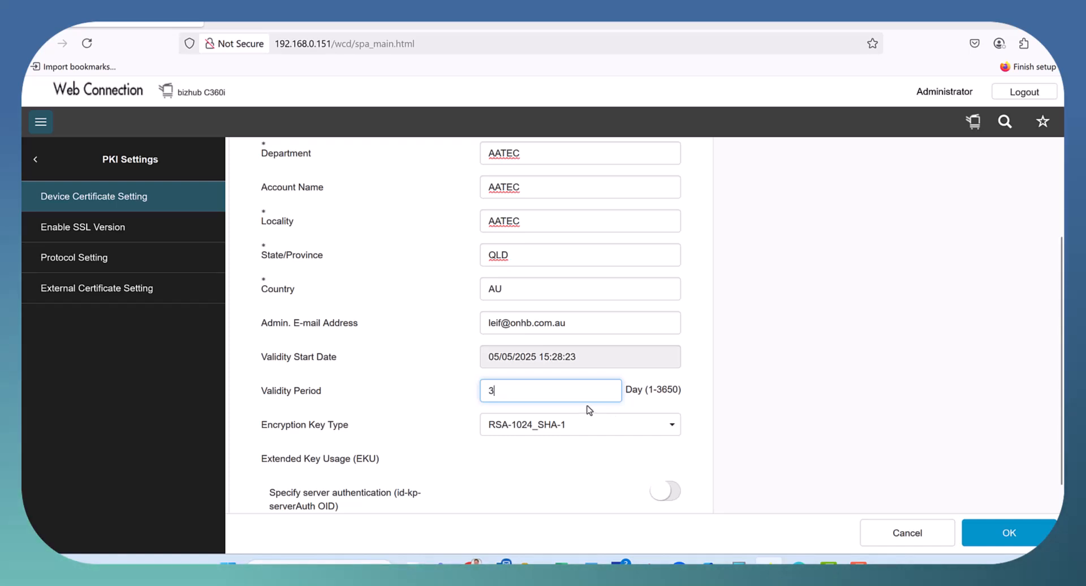
type("650")
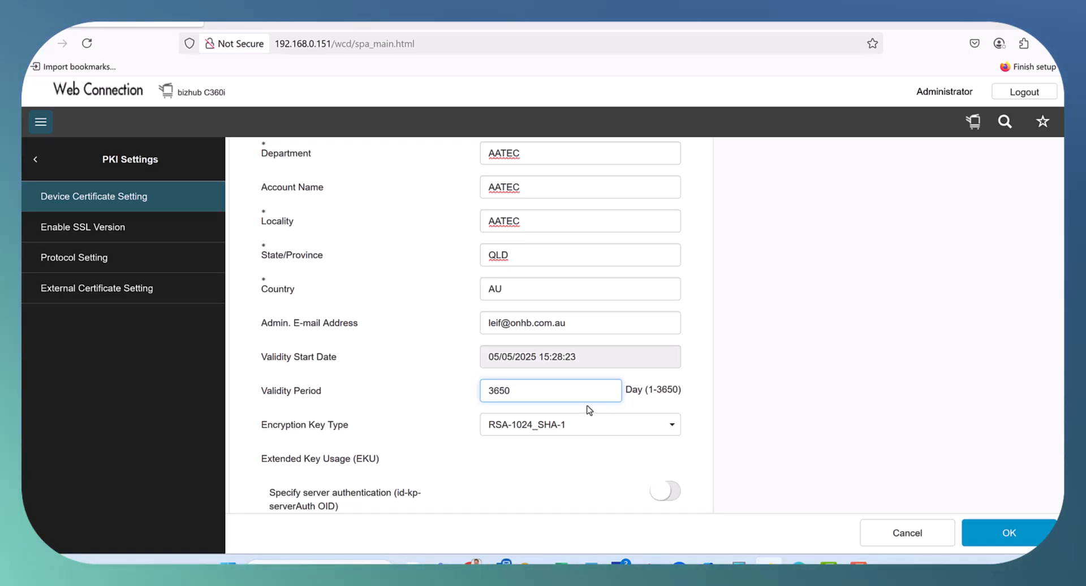
mouse_move(524, 436)
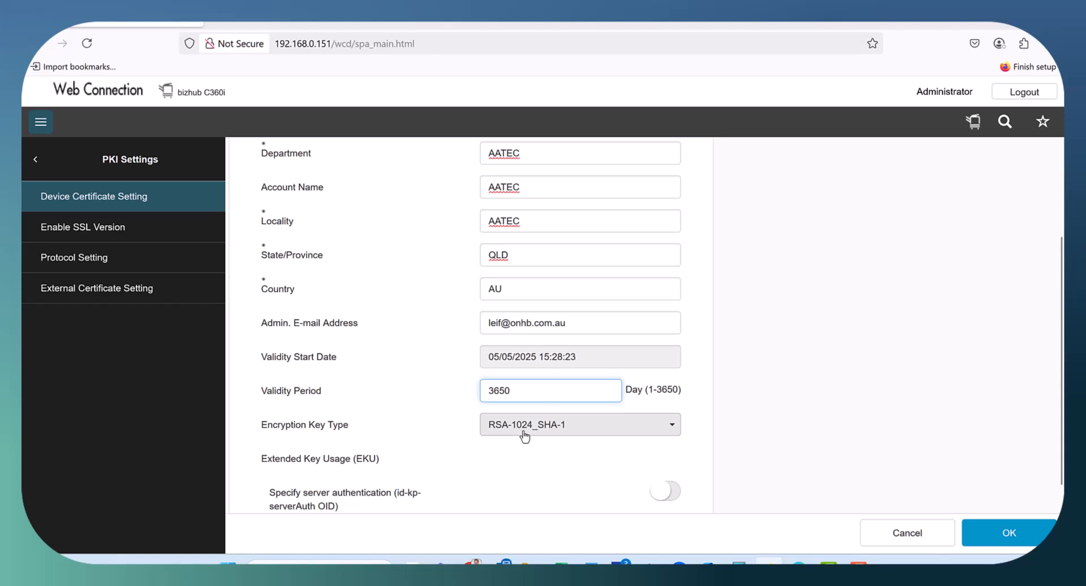
mouse_move(464, 437)
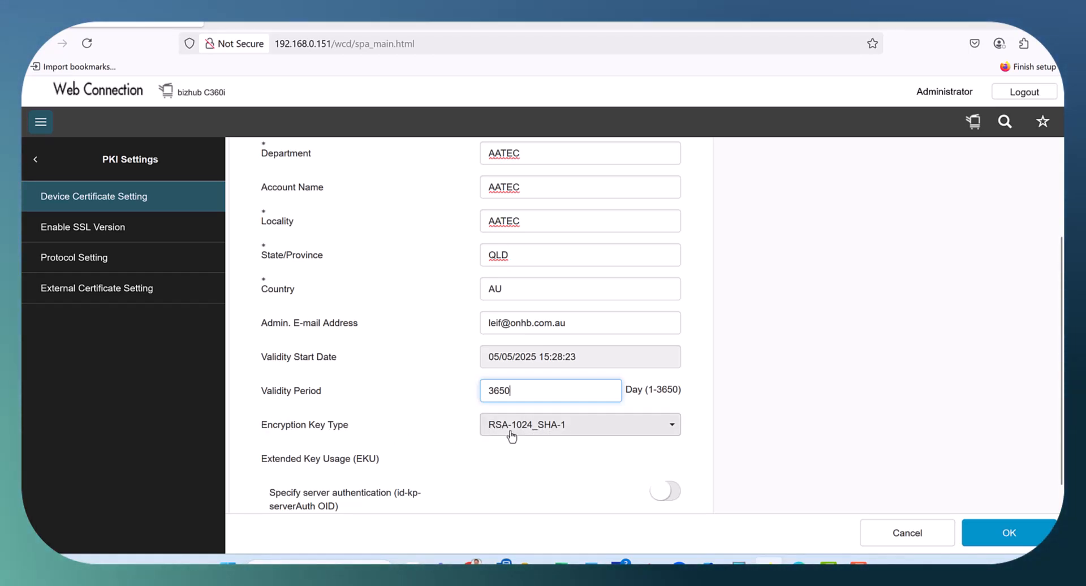
mouse_move(589, 432)
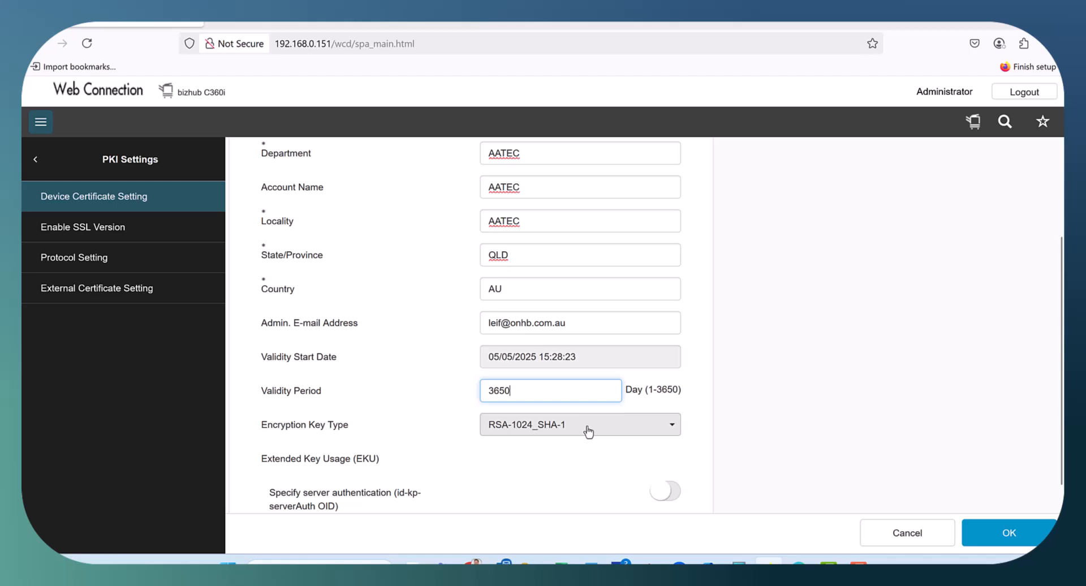
left_click(581, 425)
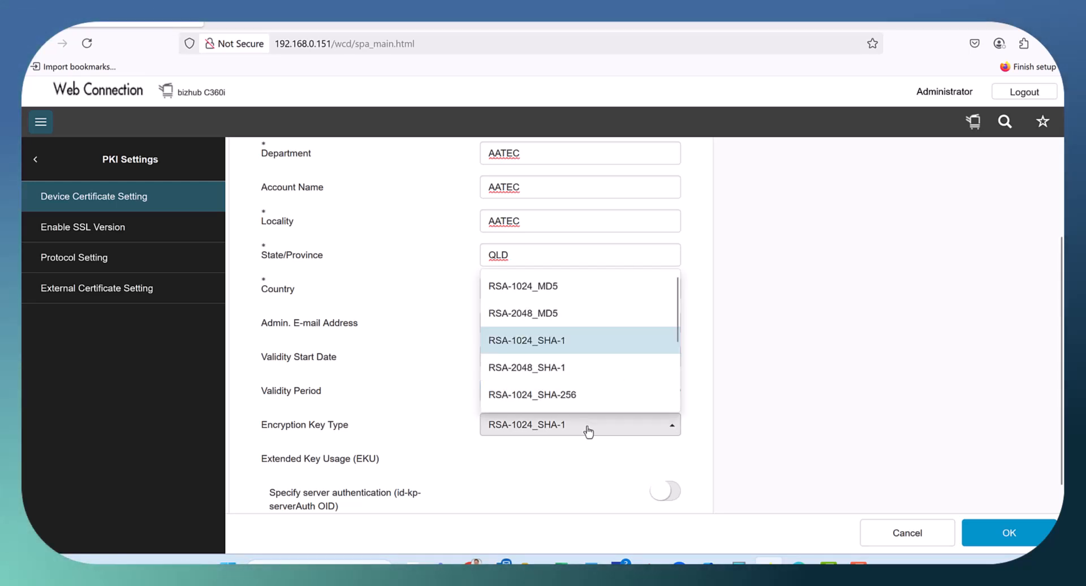
scroll("down", 3)
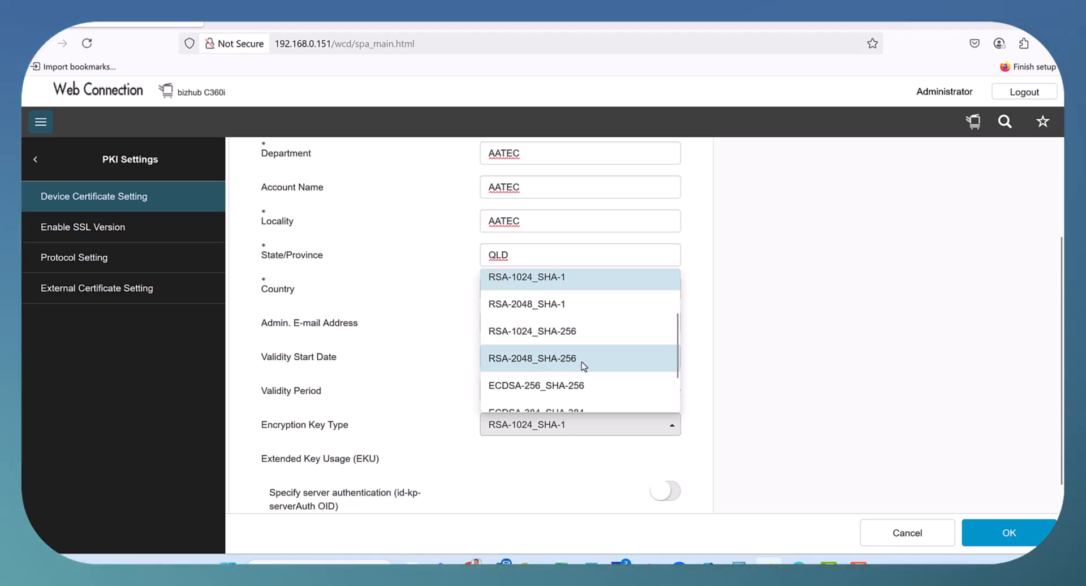
left_click(532, 359)
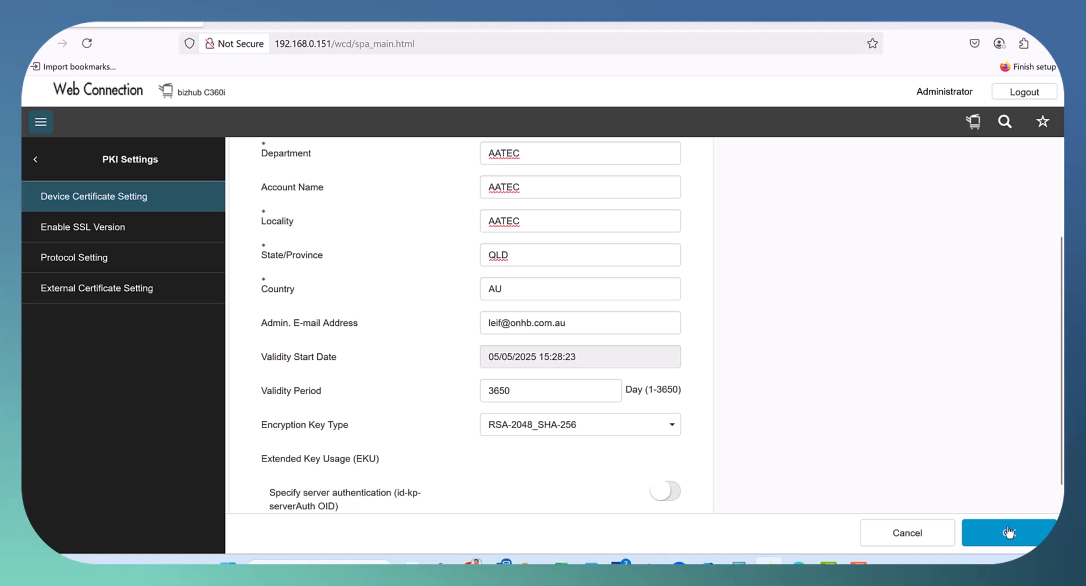
Generate the certificate and acknowledge the 'created and installed' message.
left_click(1008, 532)
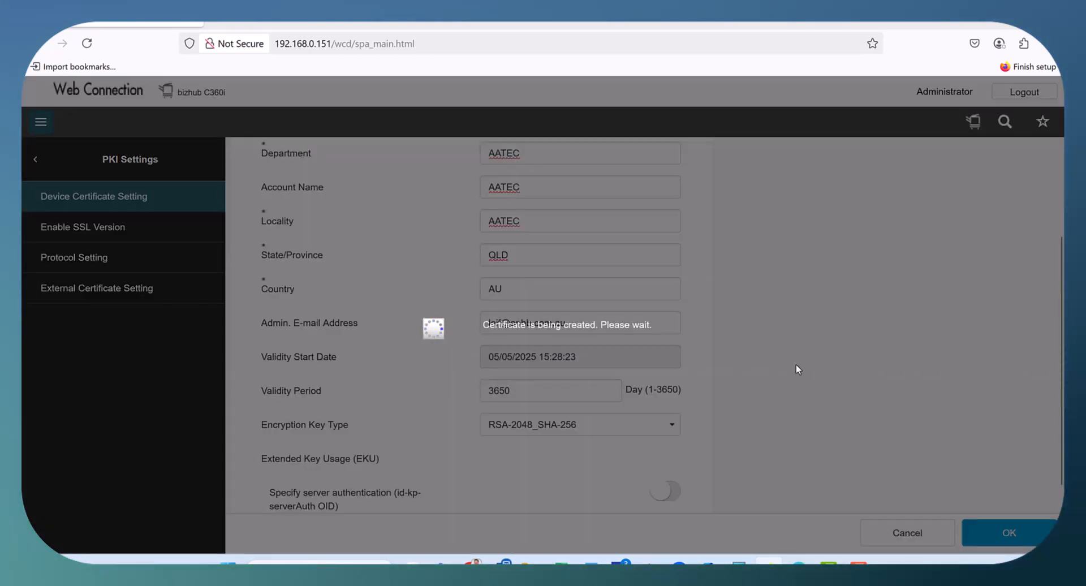
mouse_move(720, 333)
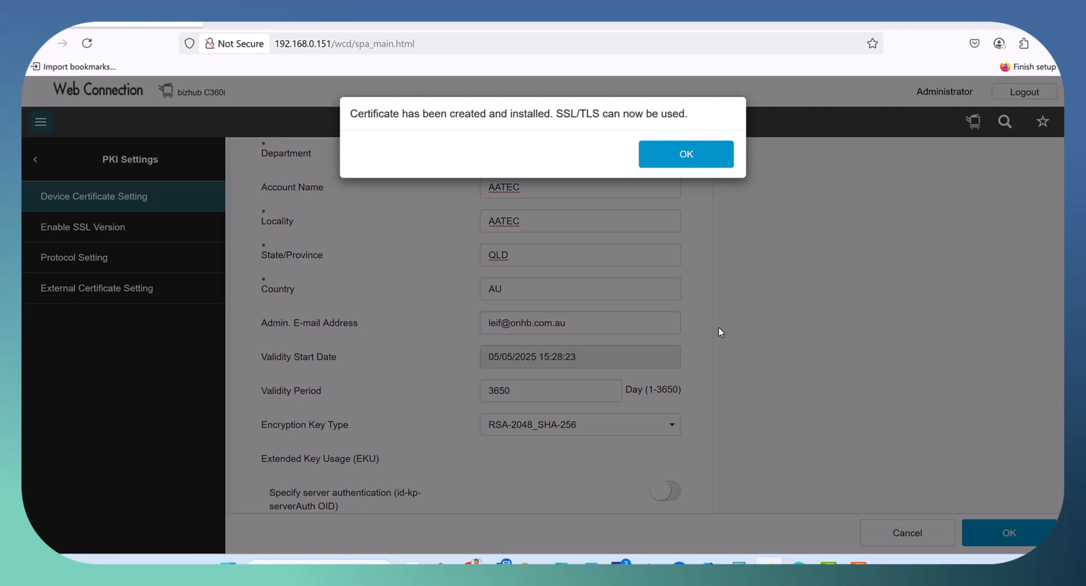
left_click(686, 154)
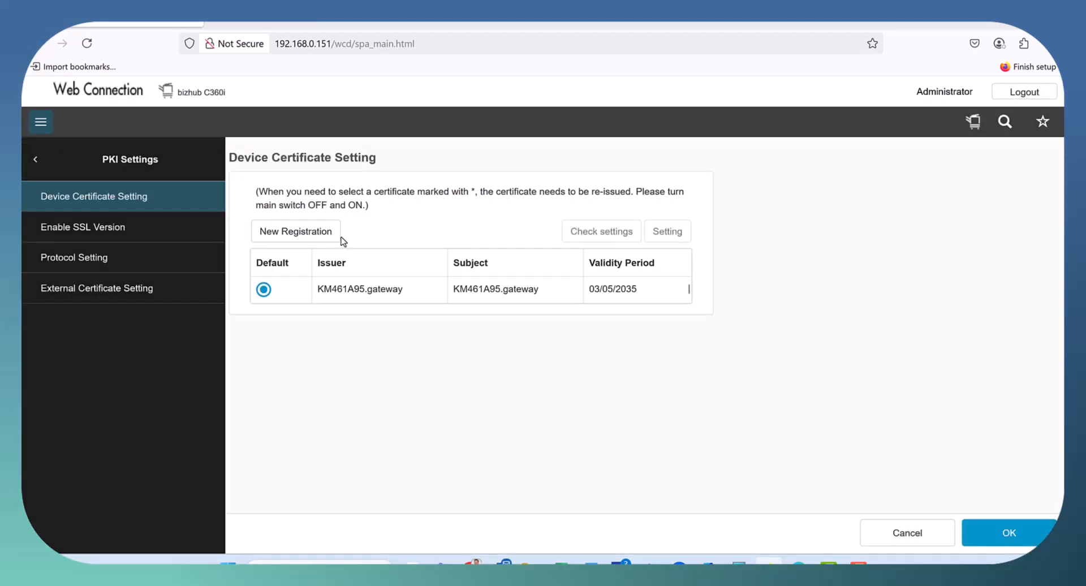
mouse_move(83, 226)
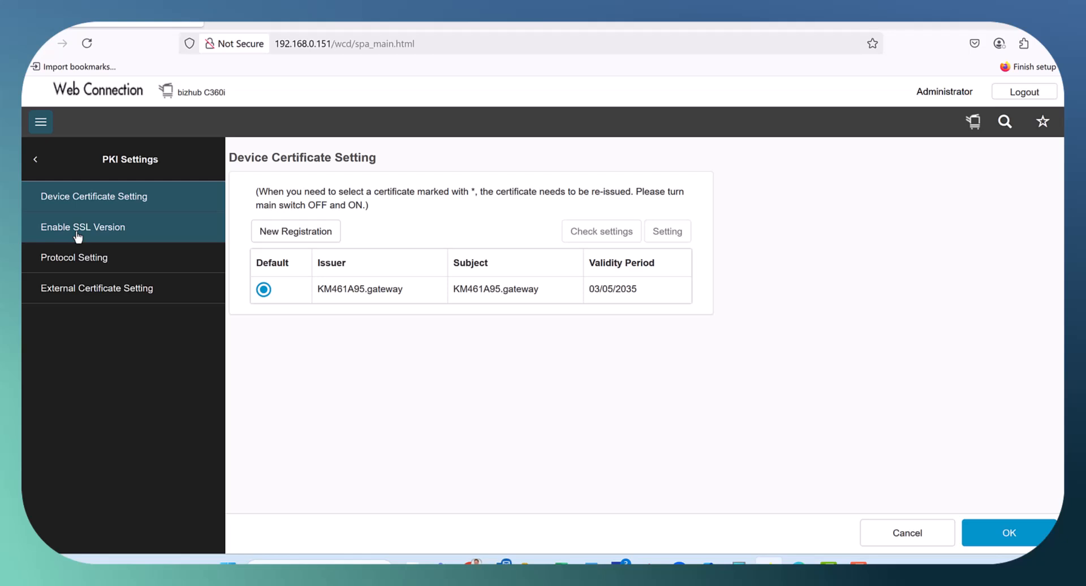
Set Mode using SSL/TLS to Admin. Mode and User Mode on the Enable SSL Version page.
left_click(83, 227)
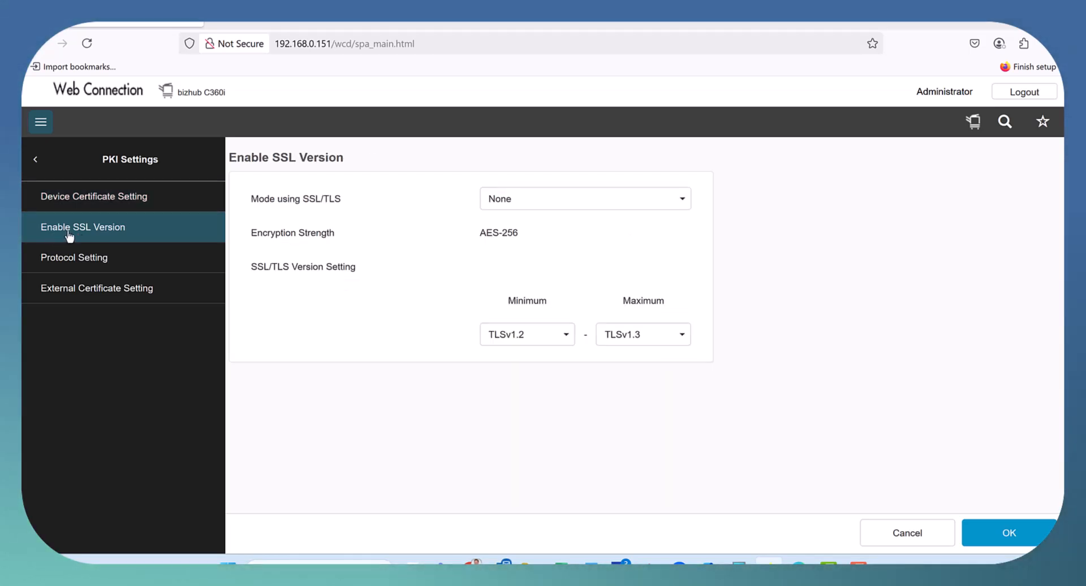
left_click(583, 199)
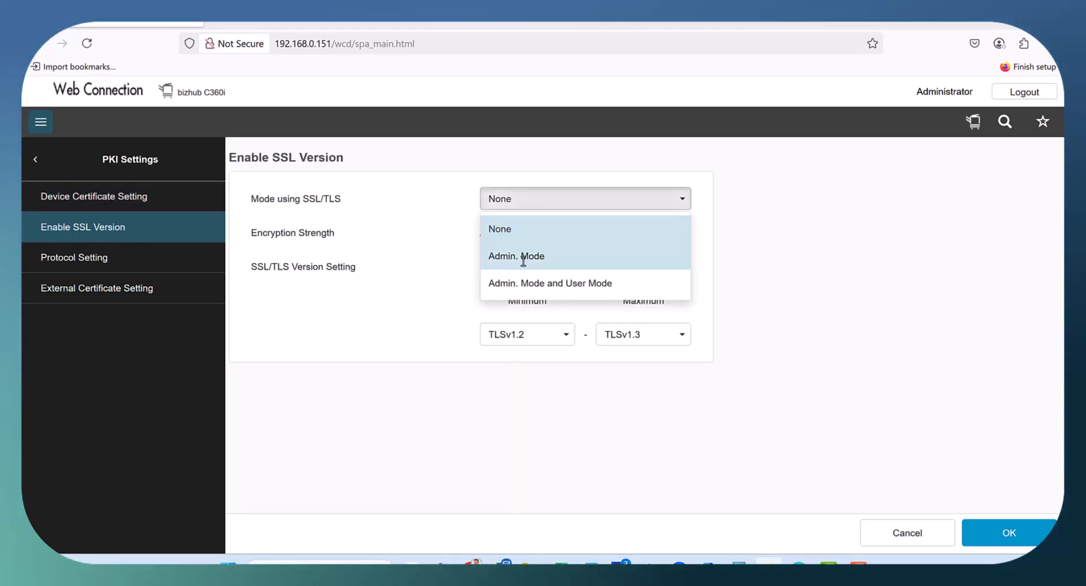
mouse_move(518, 283)
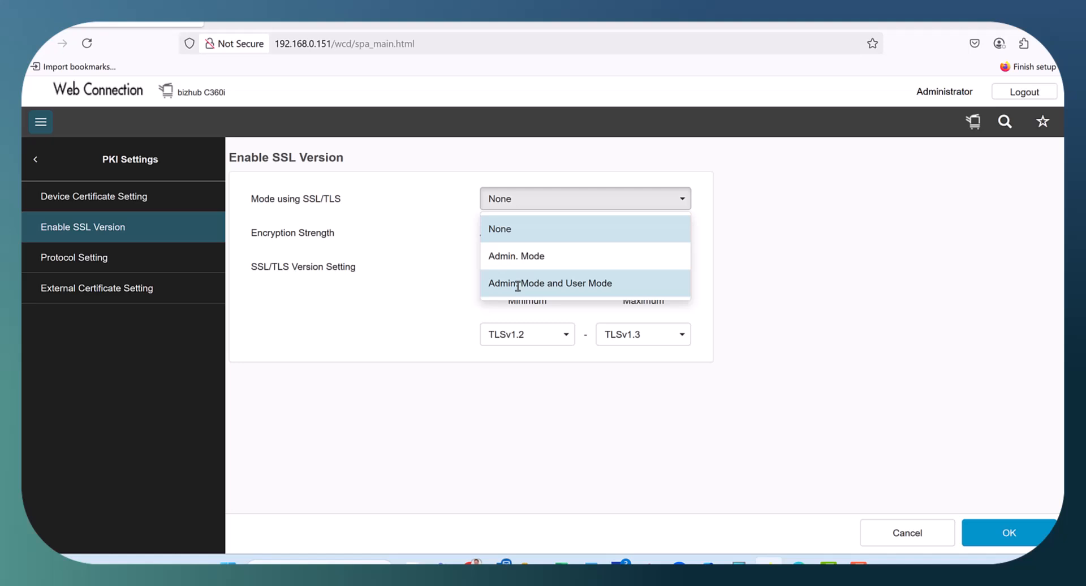
mouse_move(516, 284)
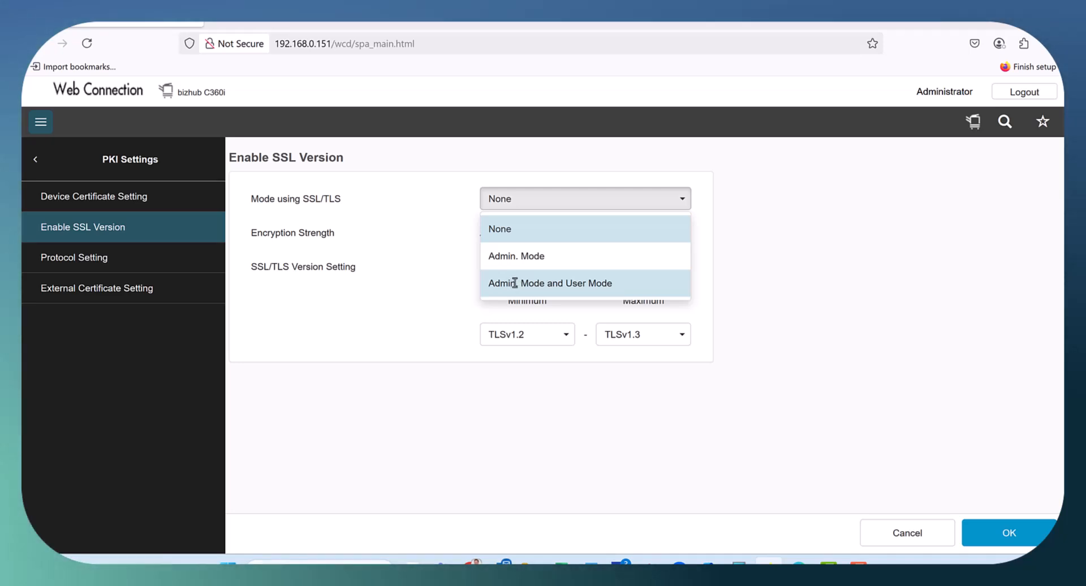
left_click(550, 283)
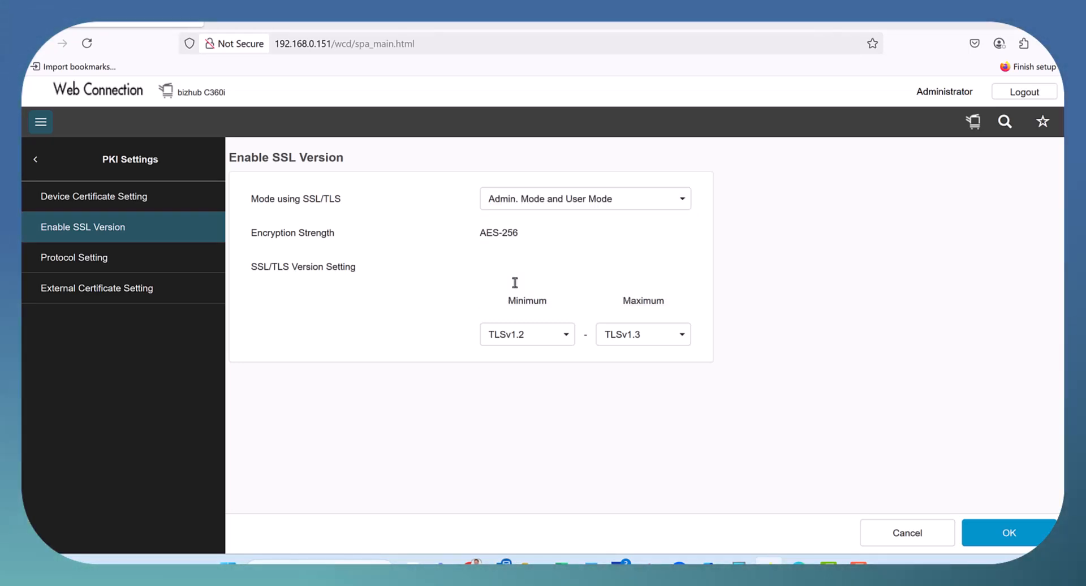
mouse_move(1008, 533)
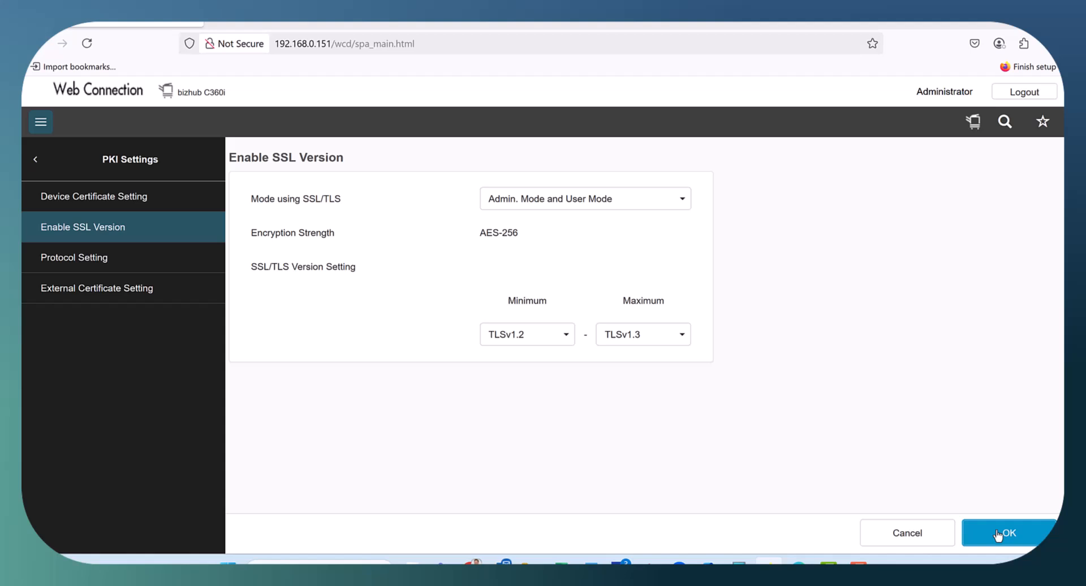
left_click(1008, 533)
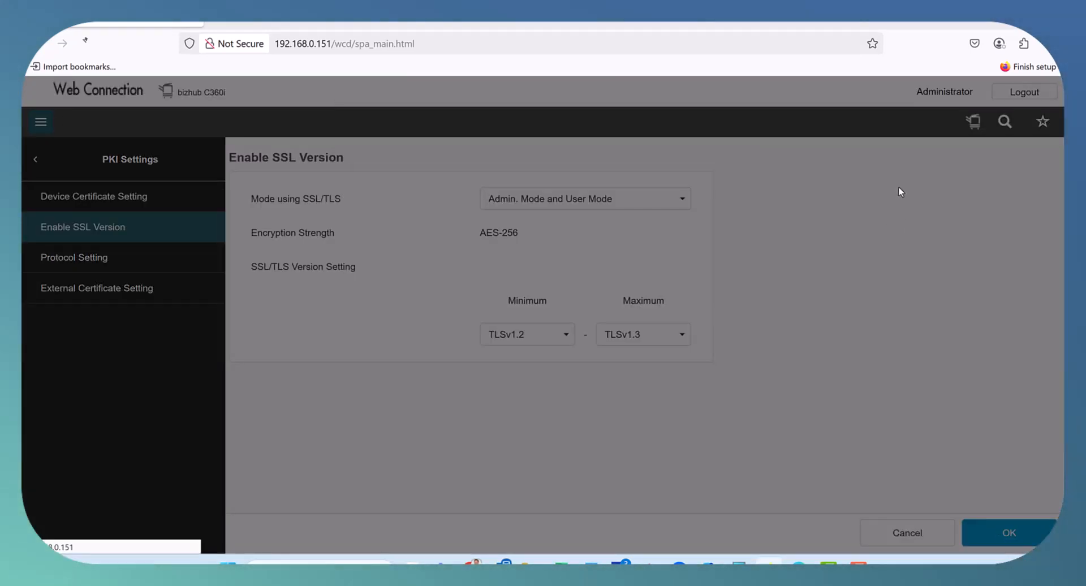
Accept Firefox's security risk warning to reach the printer over HTTPS.
left_click(1008, 533)
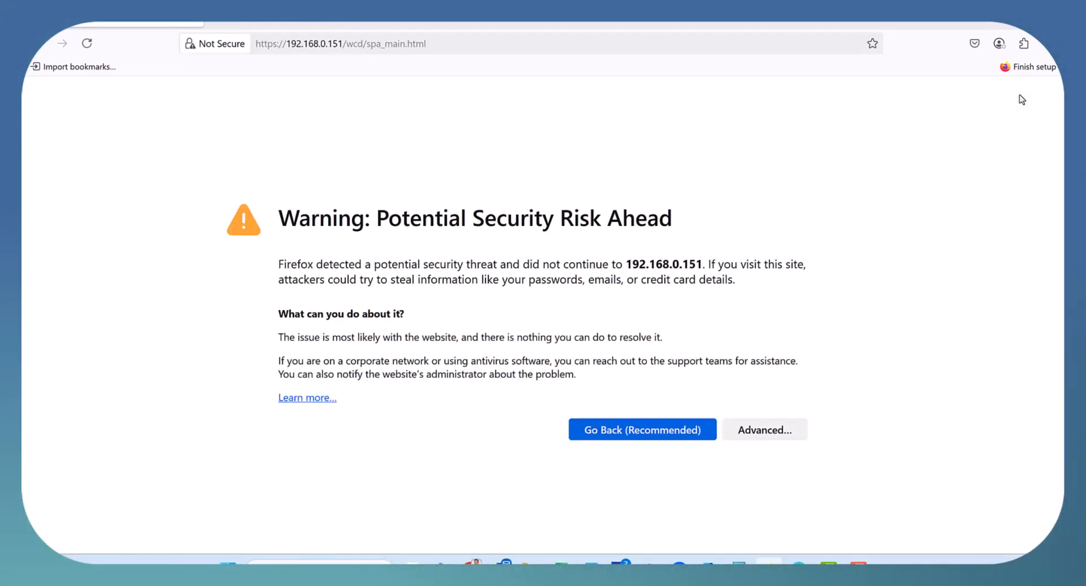
mouse_move(803, 356)
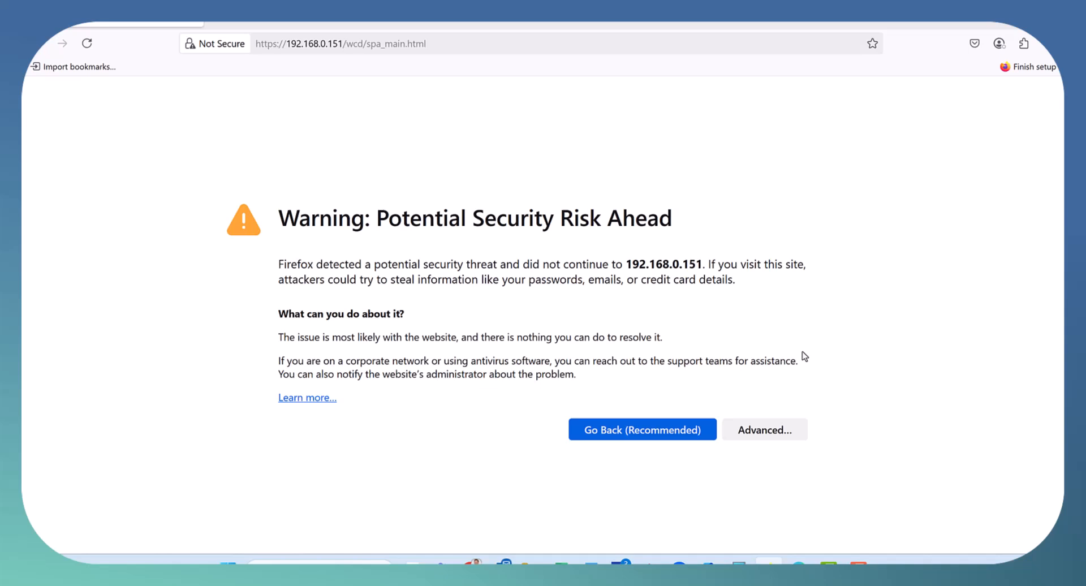
left_click(765, 430)
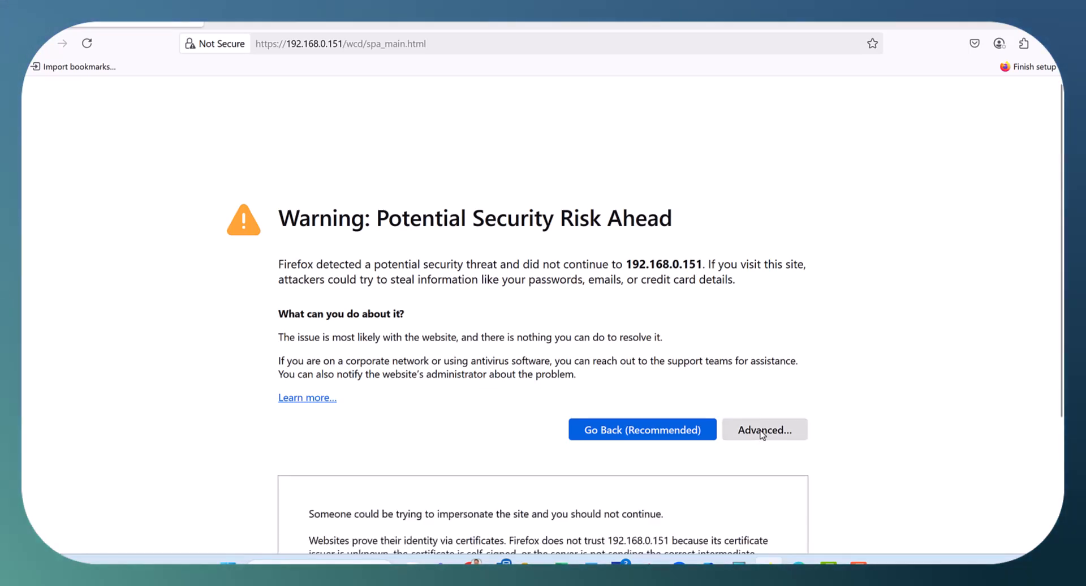
left_click(764, 430)
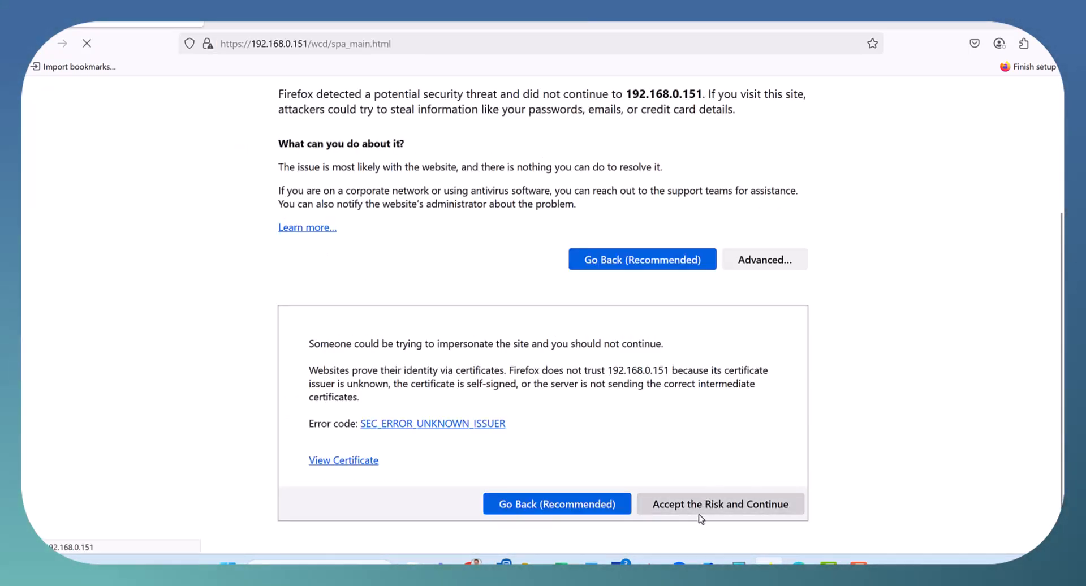
left_click(720, 503)
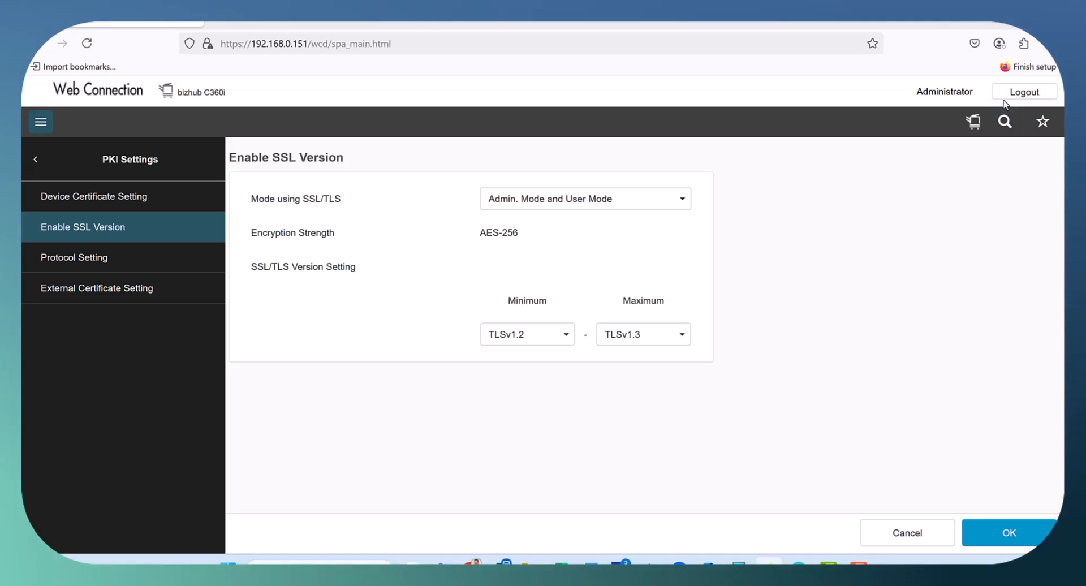
Log out of the administrator session and confirm.
left_click(1024, 92)
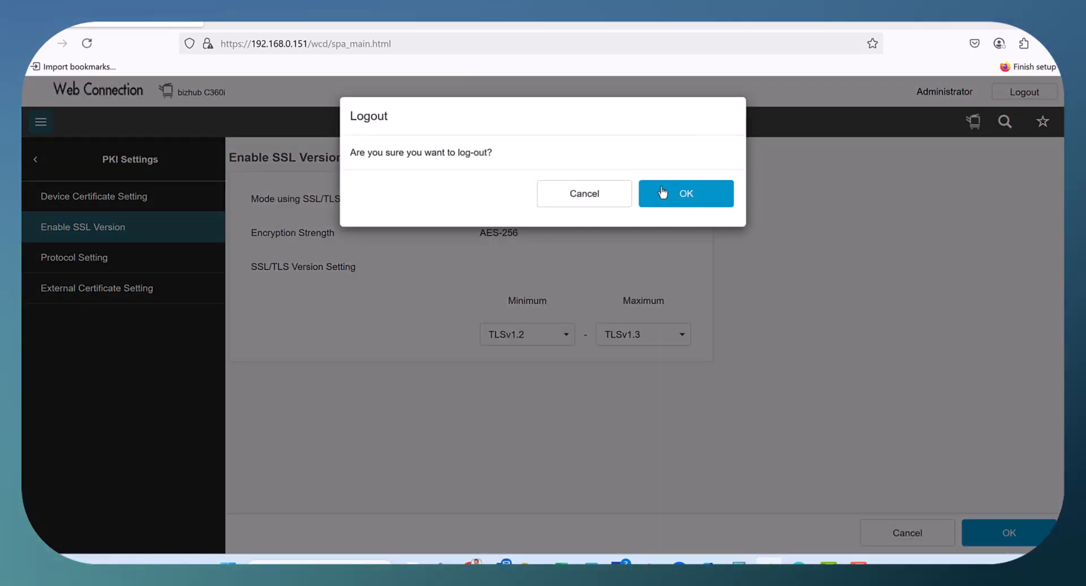
left_click(686, 194)
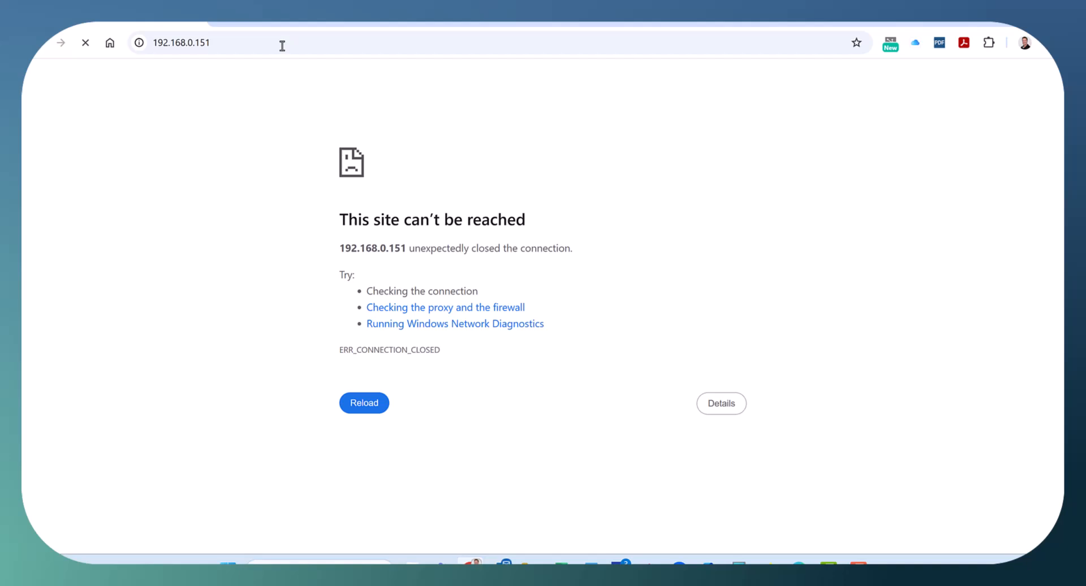
left_click(208, 42)
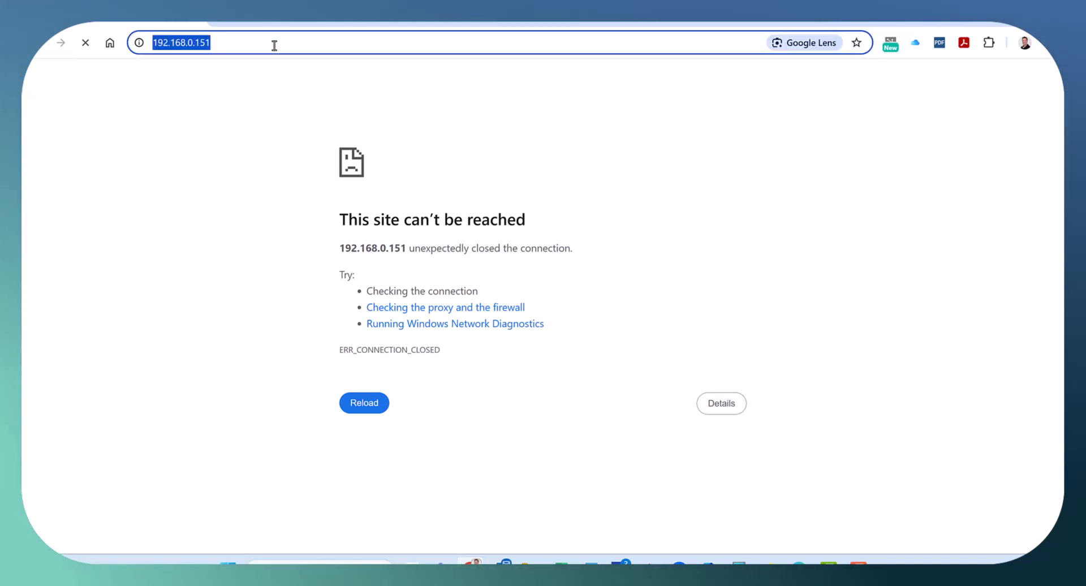
type("https://192.168.0.151")
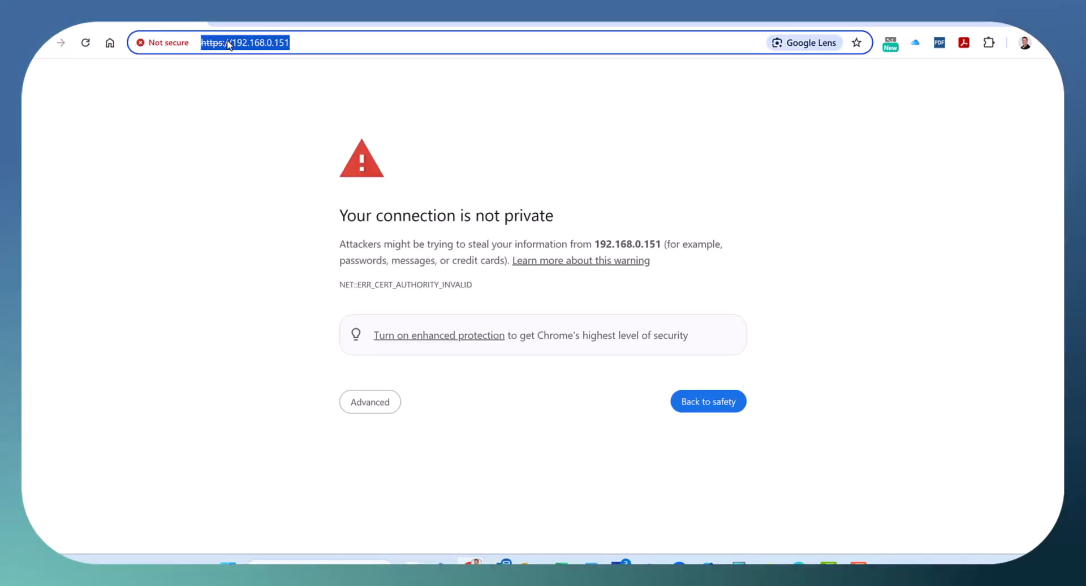
mouse_move(542, 234)
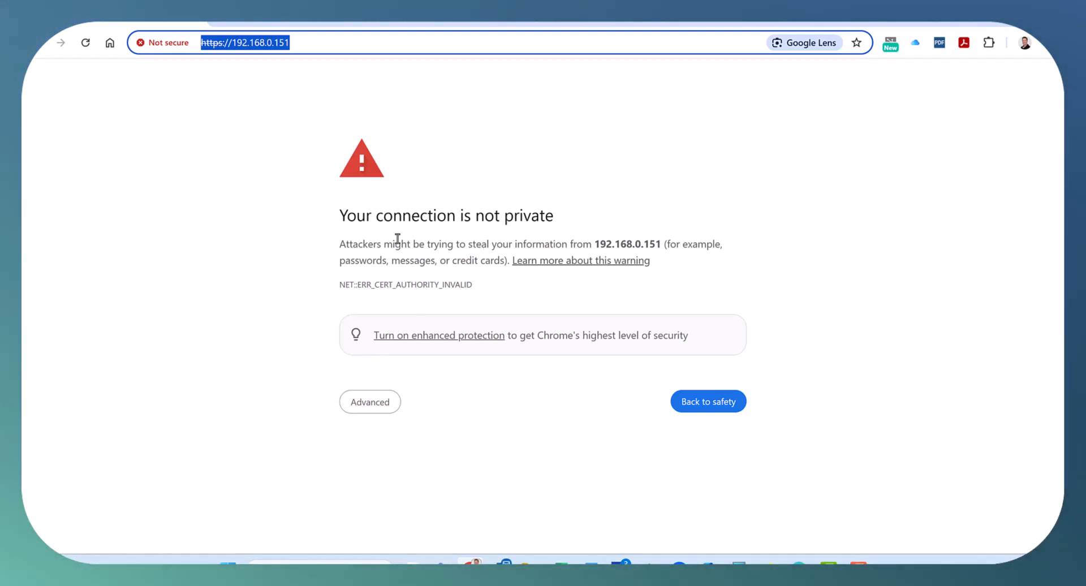
left_click(369, 402)
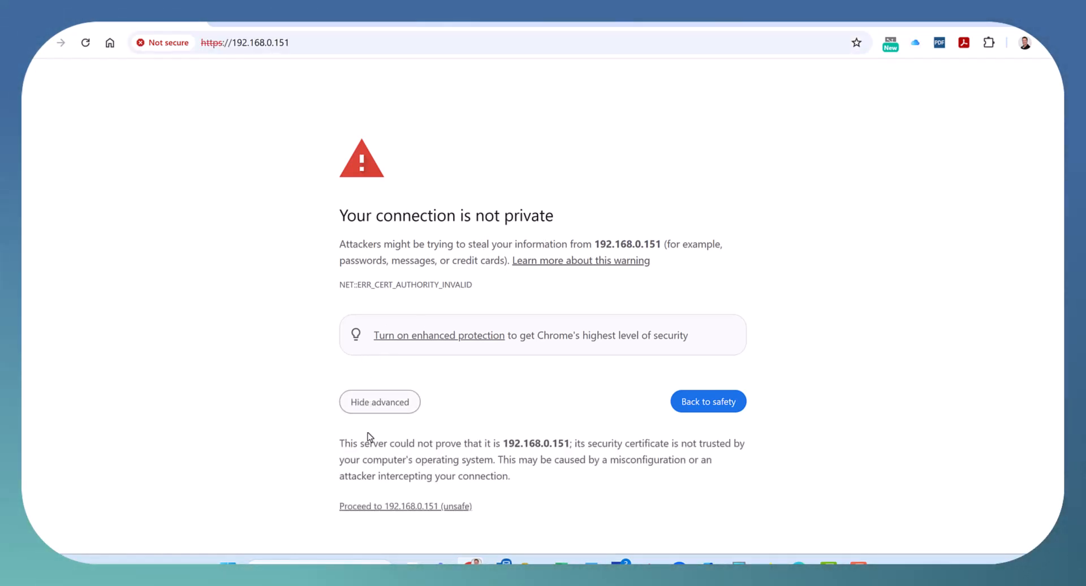
left_click(405, 506)
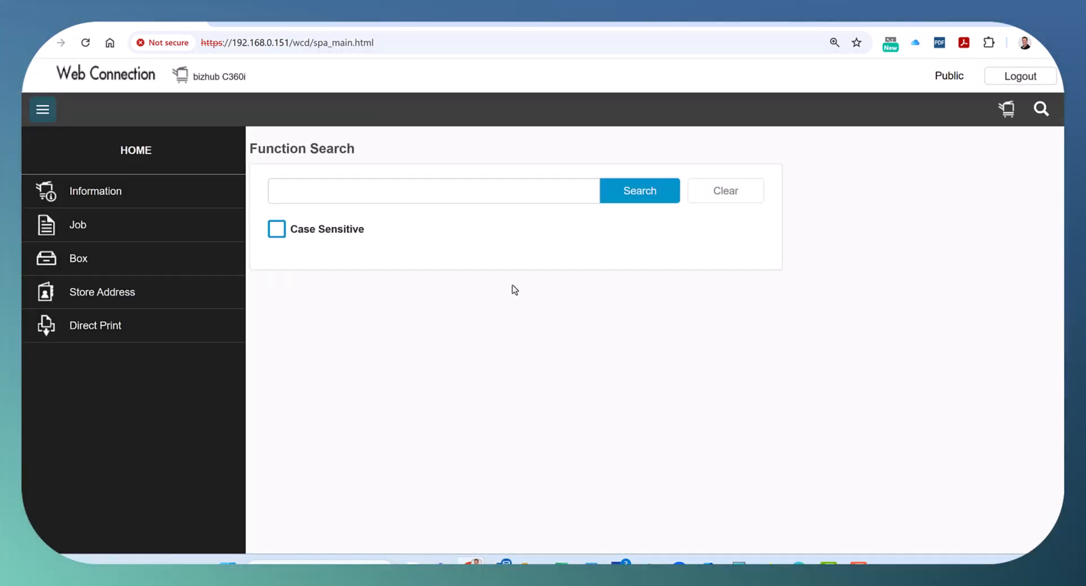
mouse_move(655, 255)
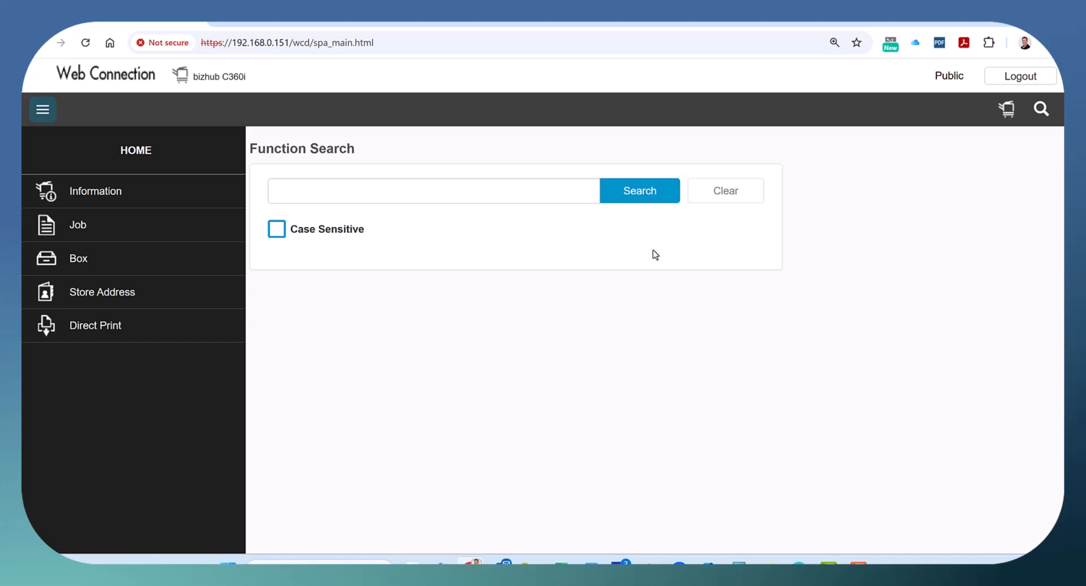
mouse_move(693, 236)
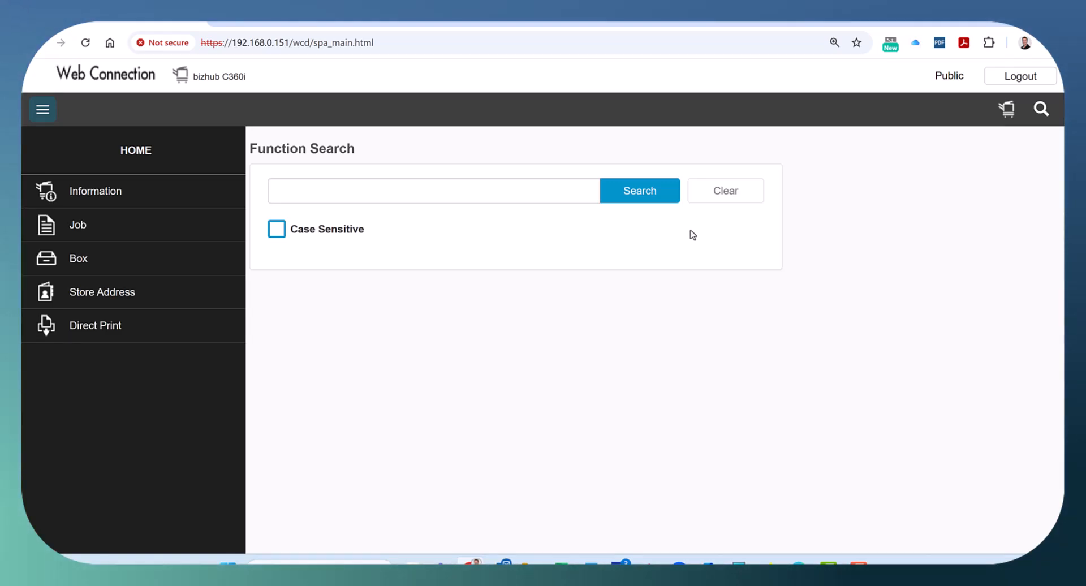